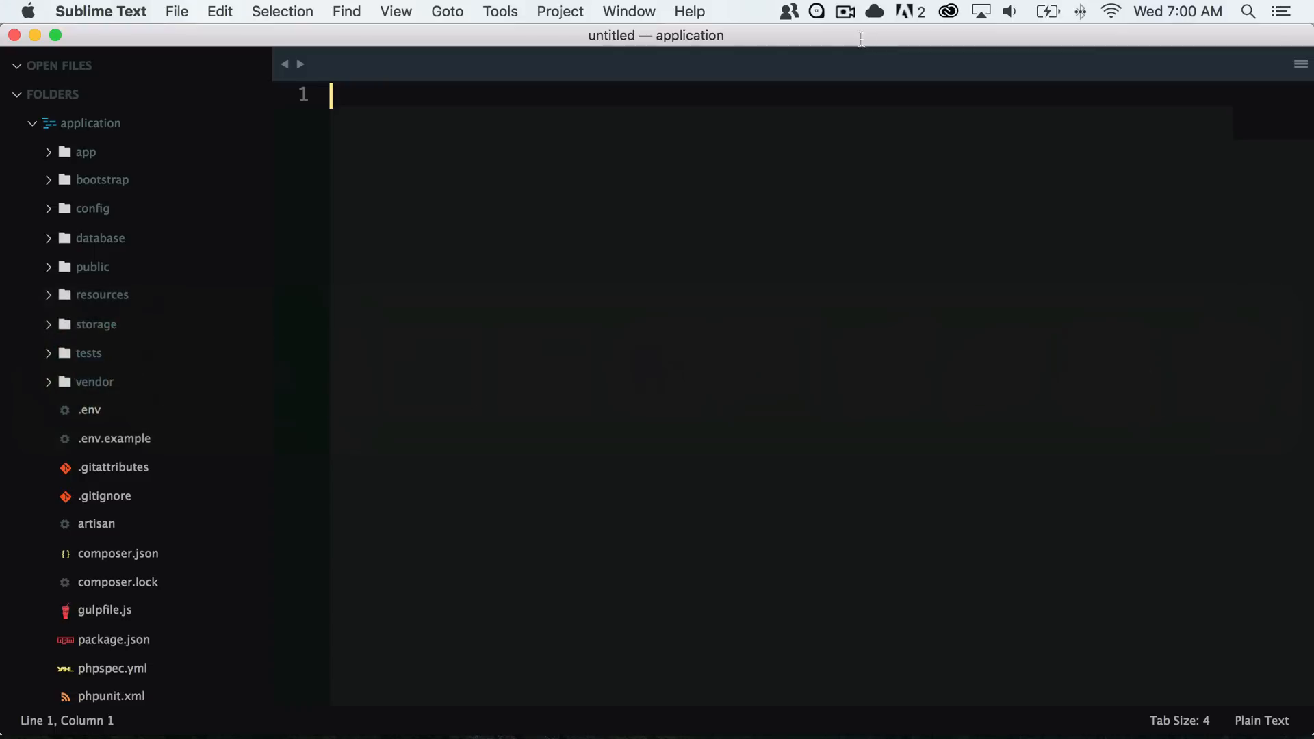
mouse_move(123, 300)
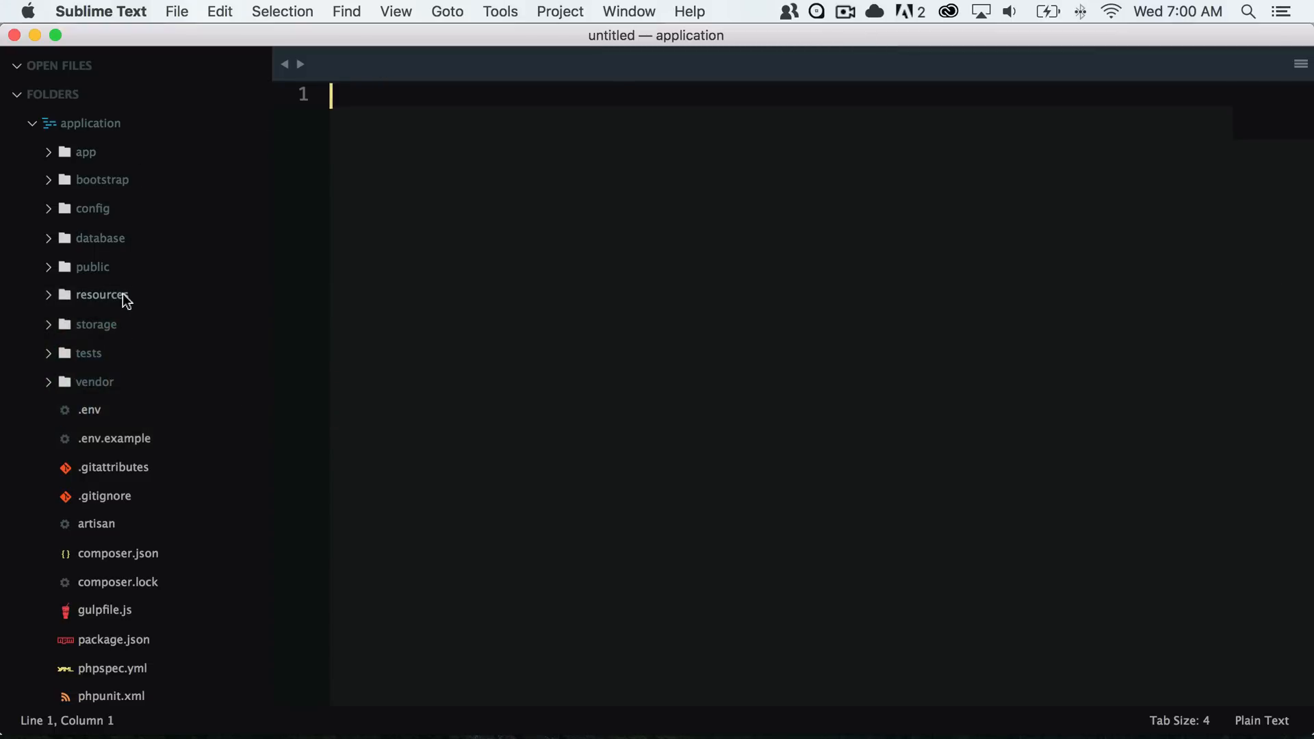
- Open mypage.php from resources/views showing the PHP customer loop
left_click(101, 294)
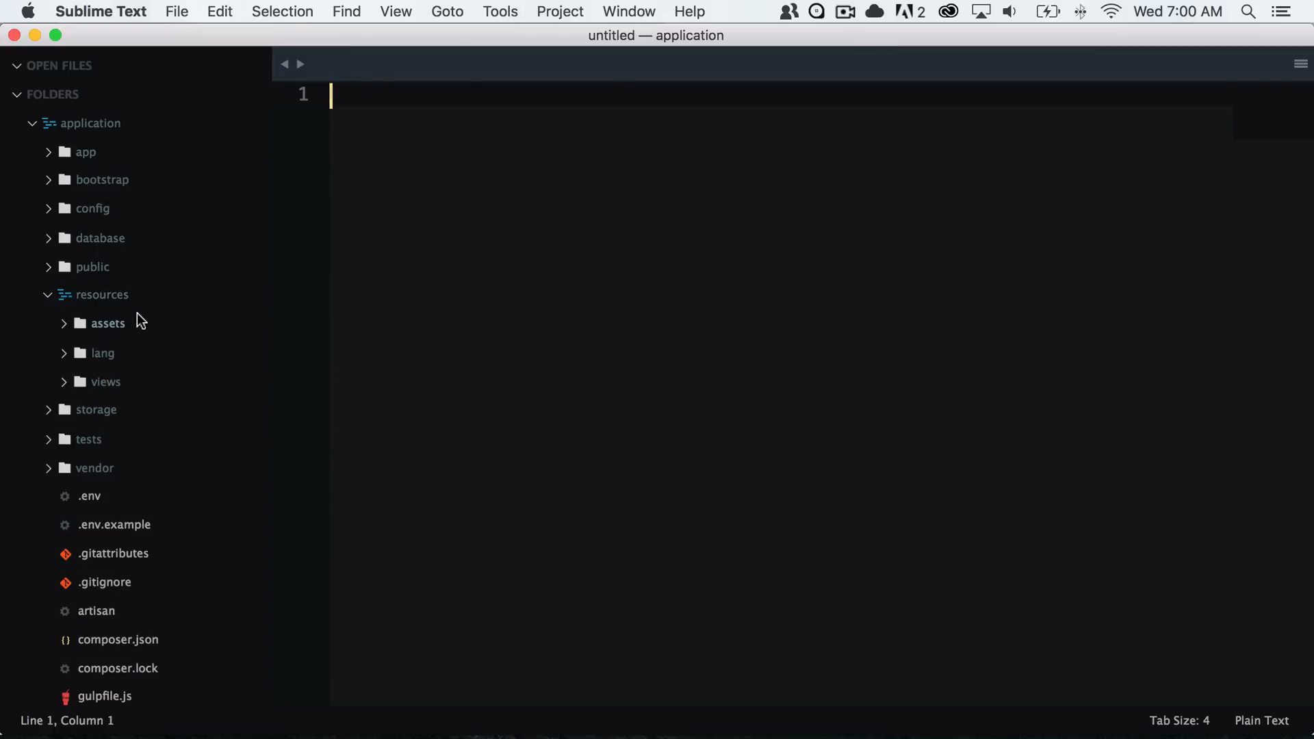
left_click(105, 382)
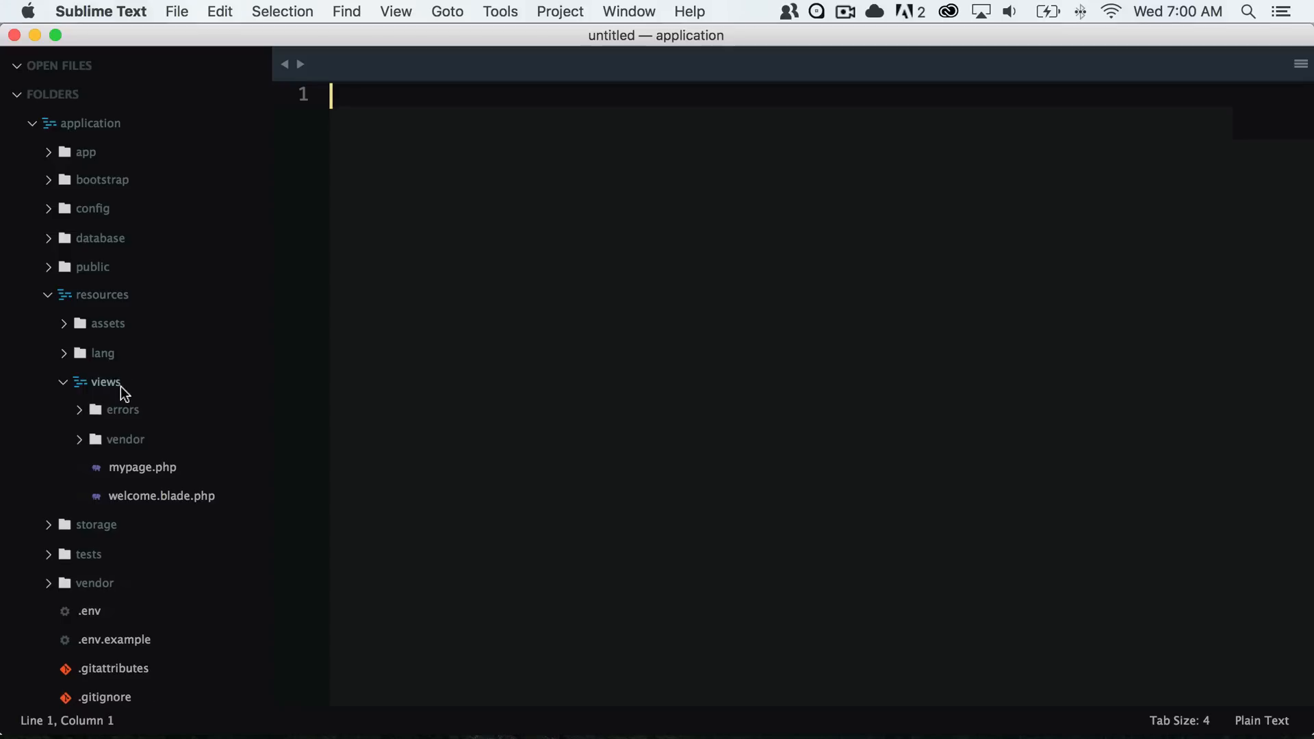
double_click(142, 466)
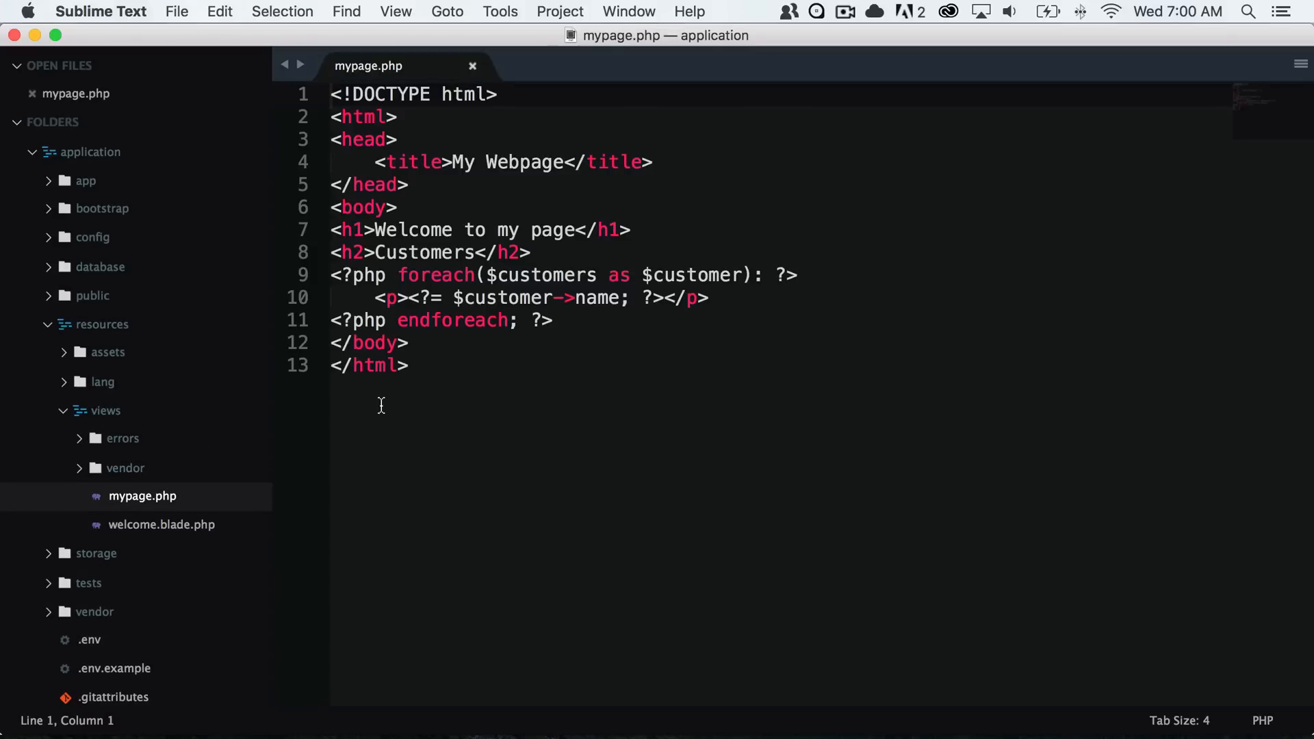
mouse_move(435, 383)
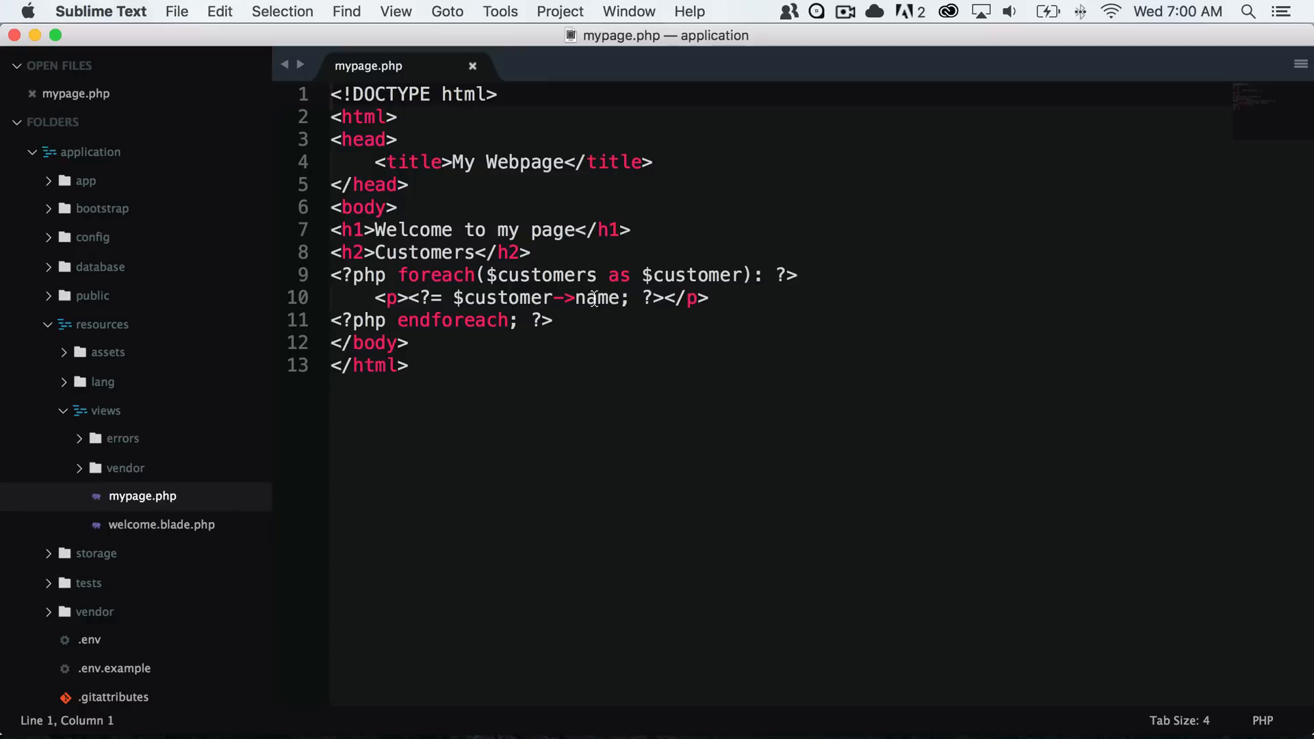
mouse_move(96, 185)
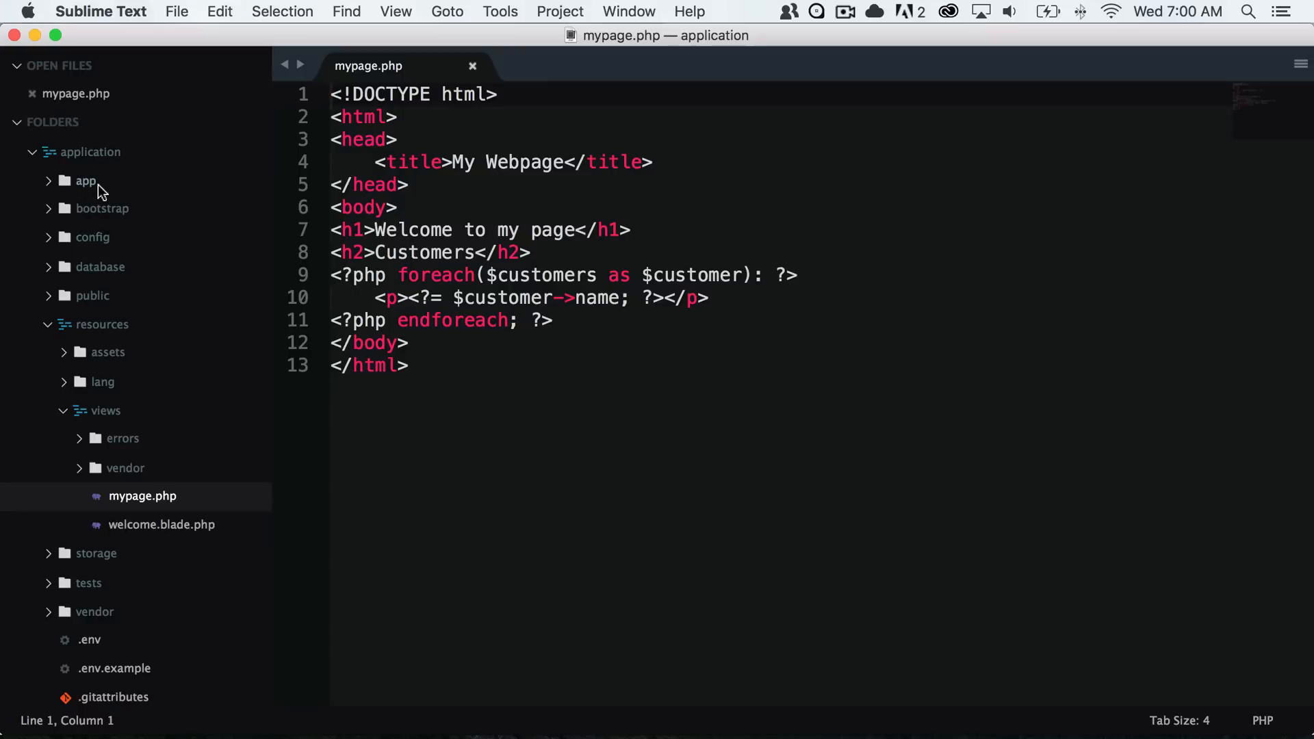
- Check the mypage route in app/Http/routes.php, then return to mypage.php
left_click(75, 181)
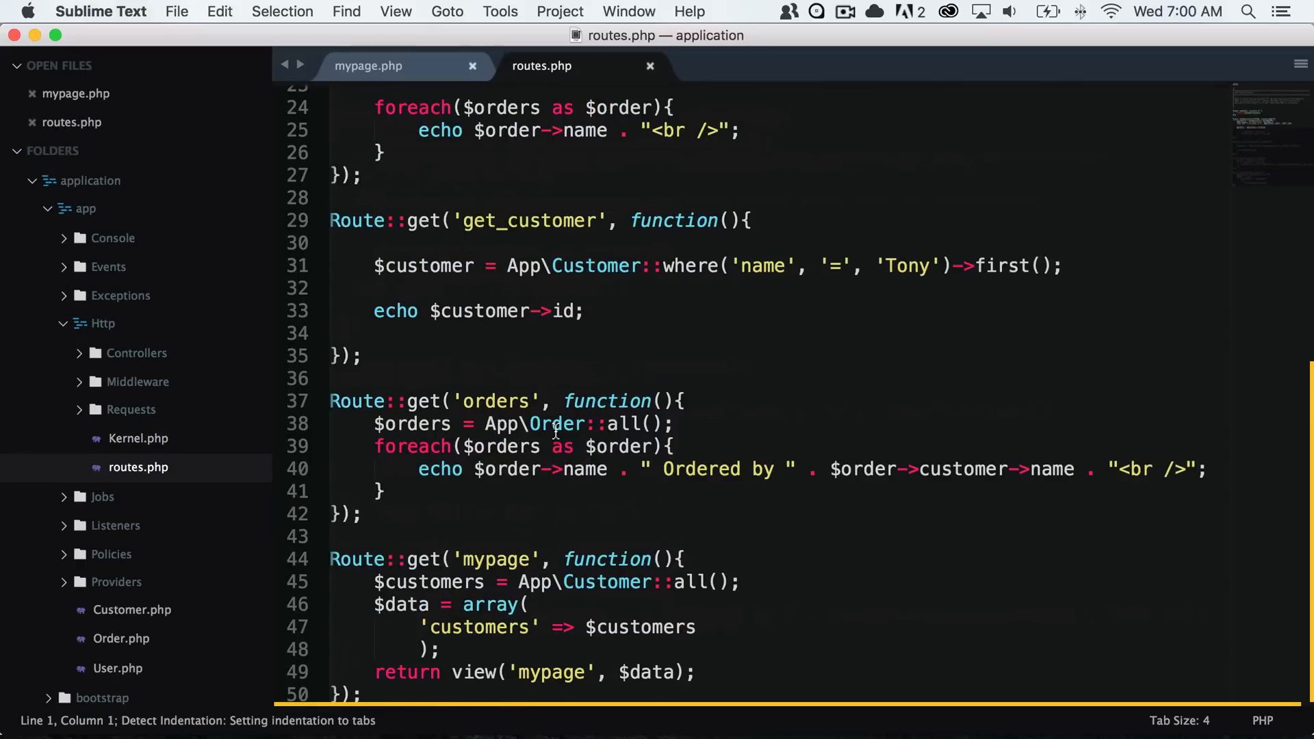
double_click(492, 558)
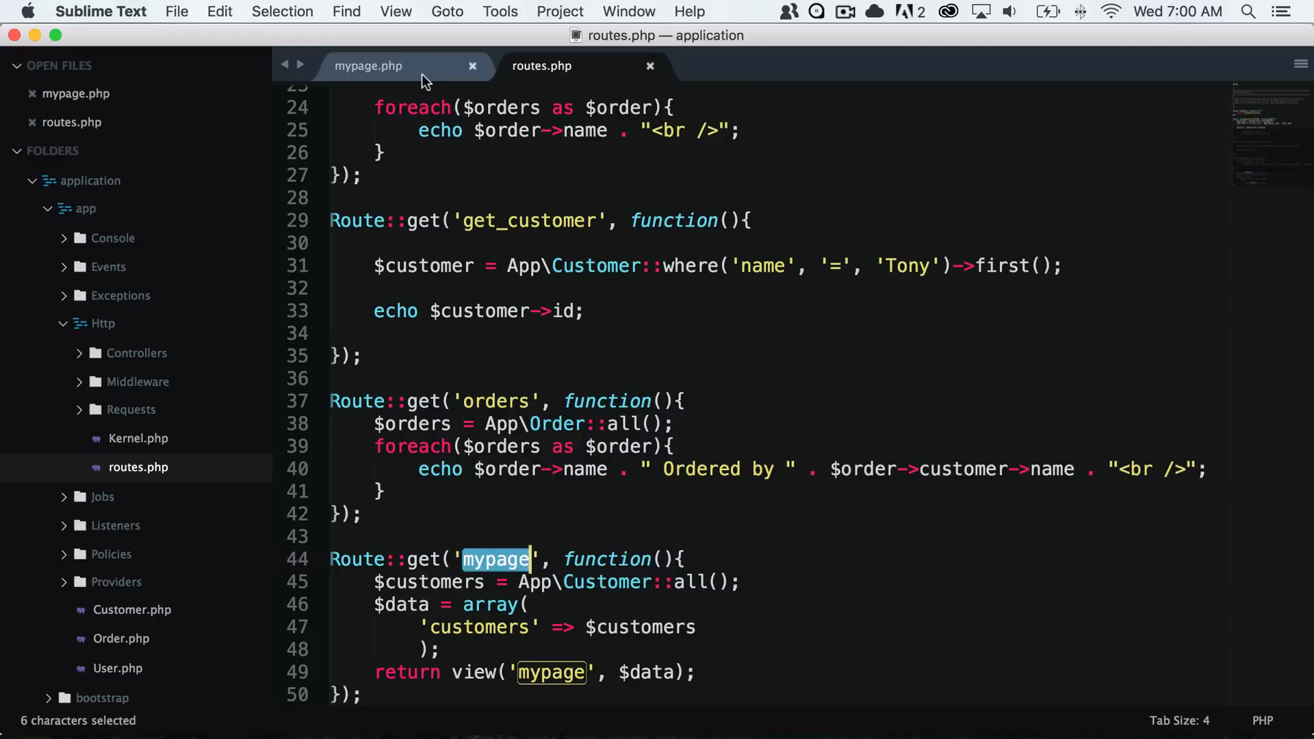
left_click(368, 66)
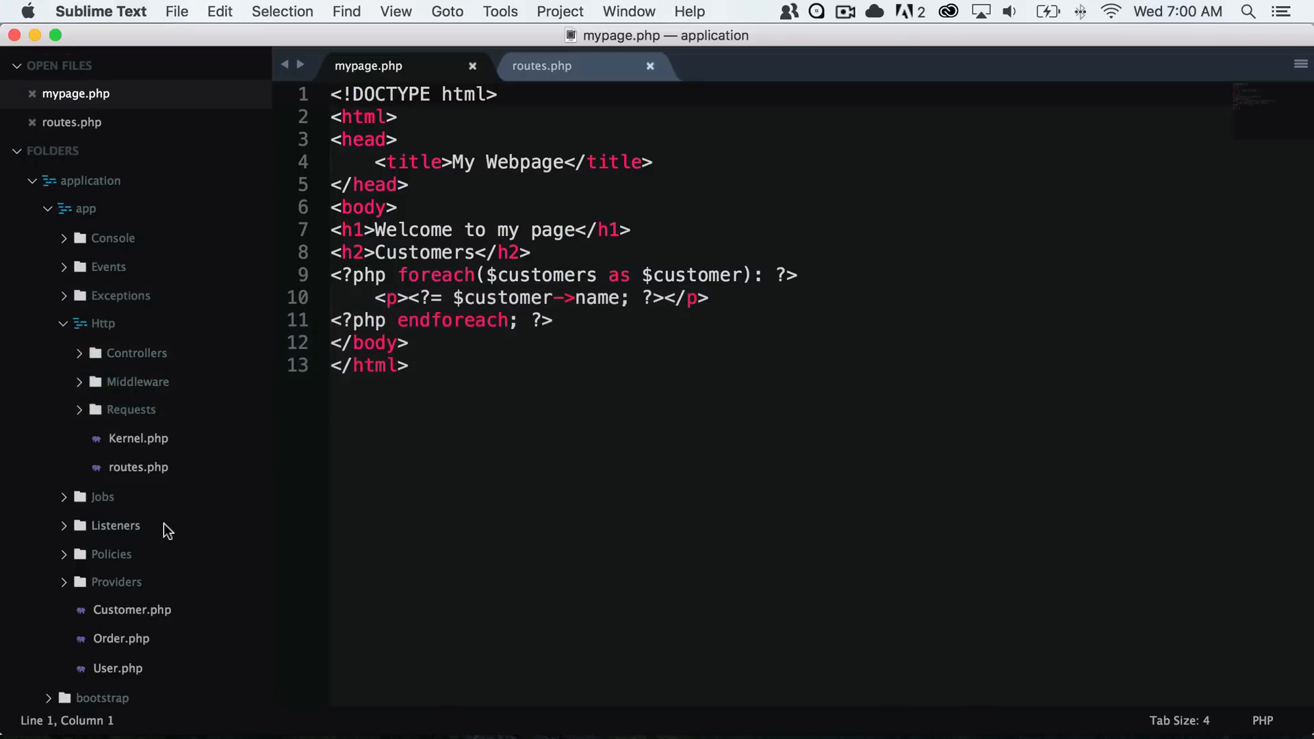
- Rename the view file from mypage.php to mypage.blade.php
scroll("down", 3)
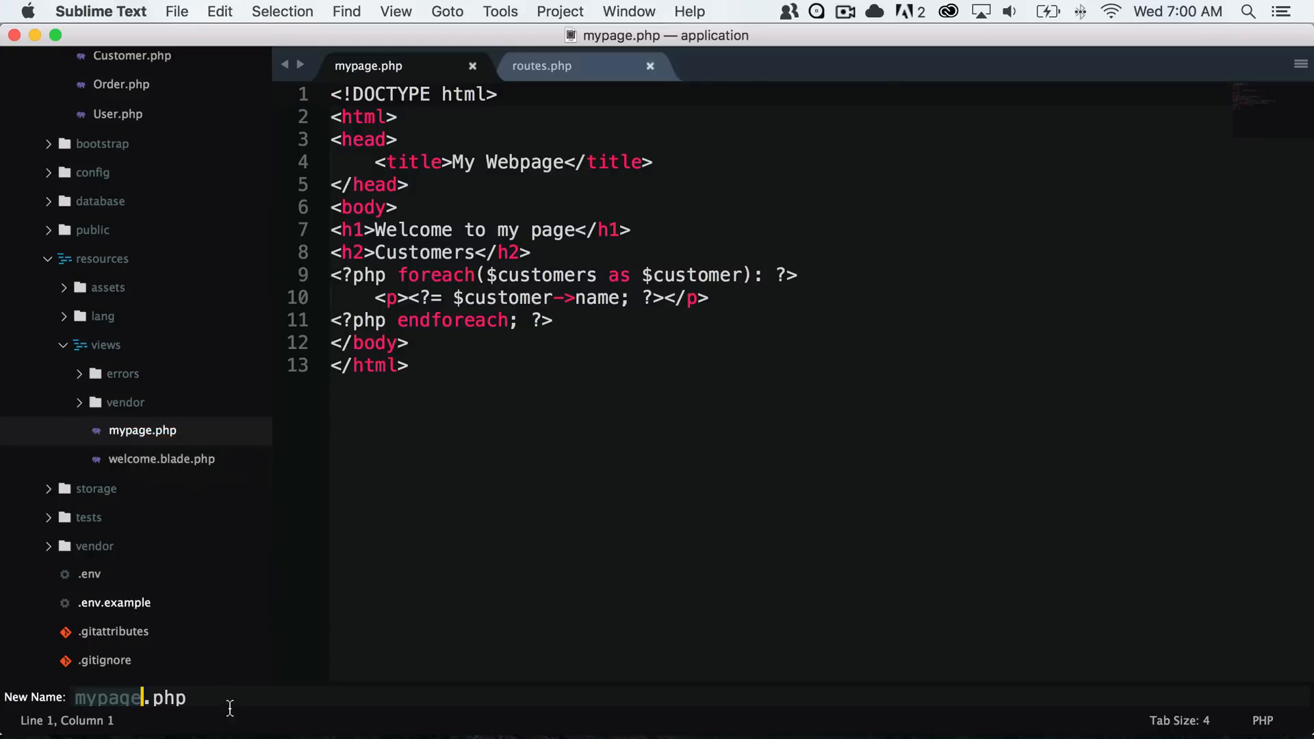
type("blade.")
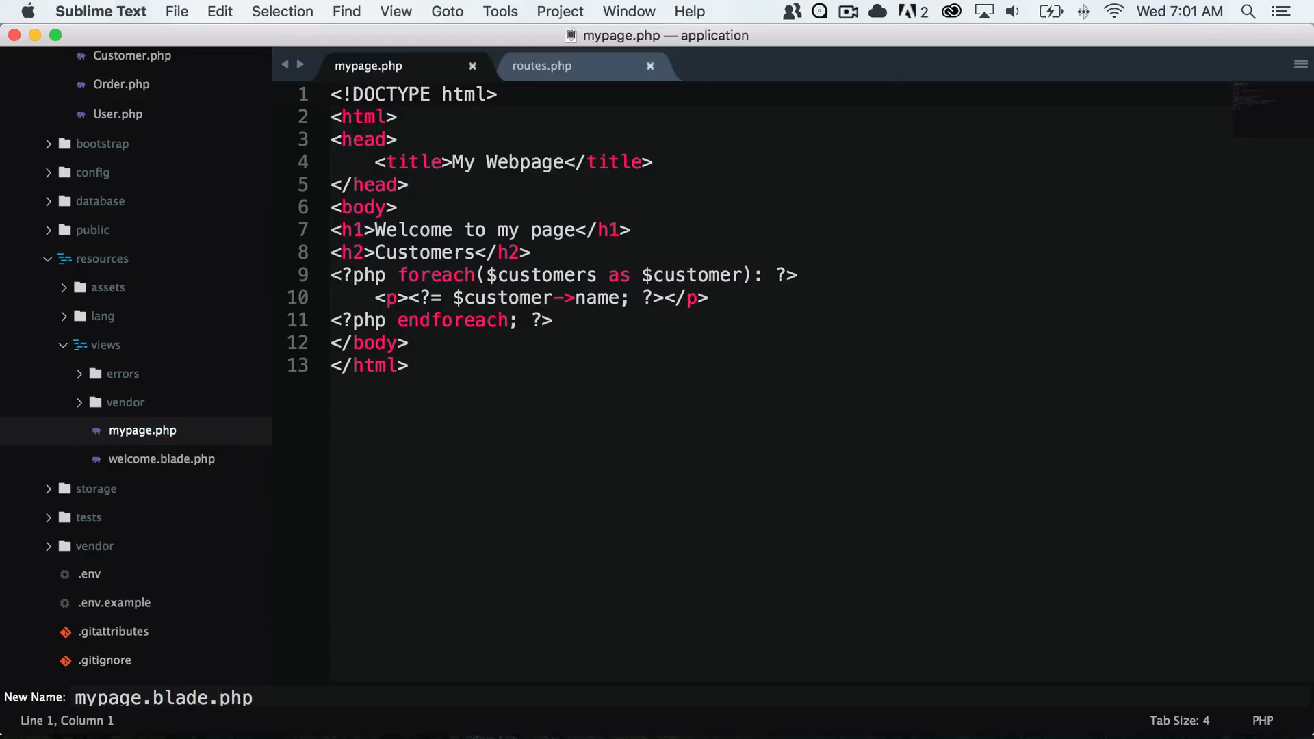
key("Enter")
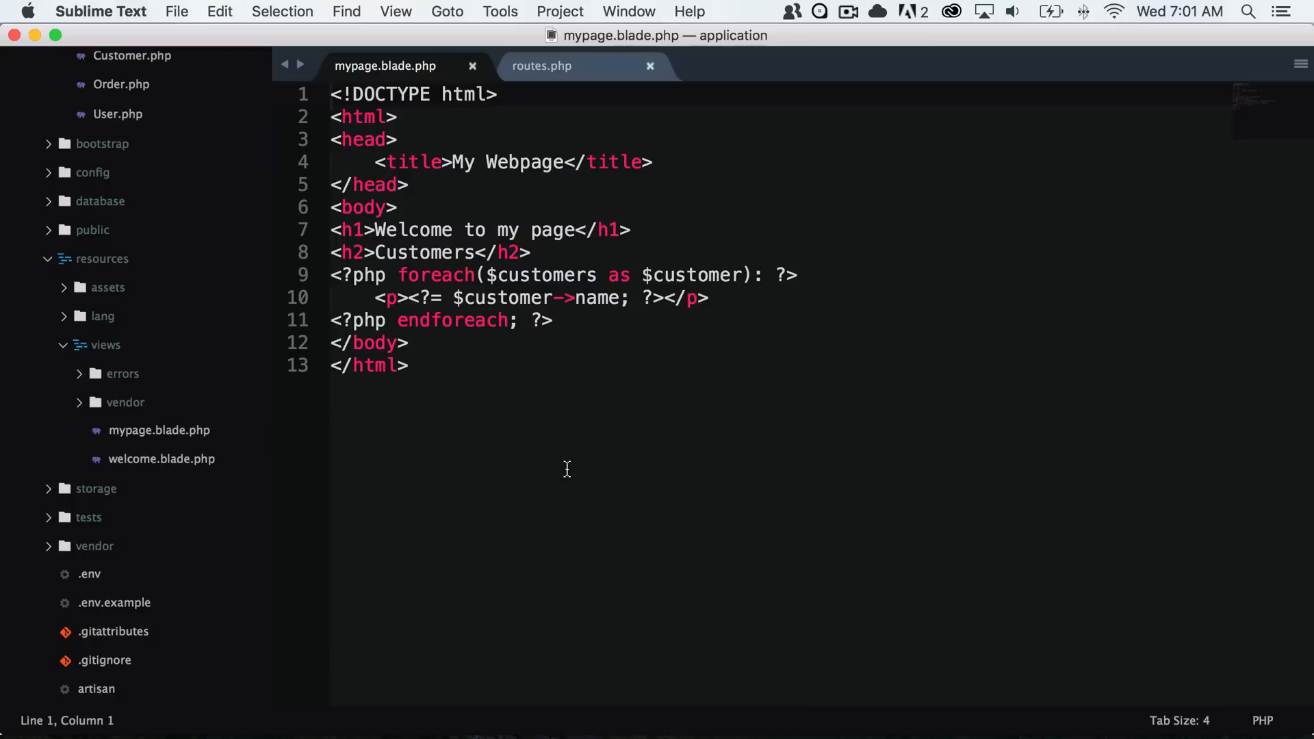
mouse_move(638, 321)
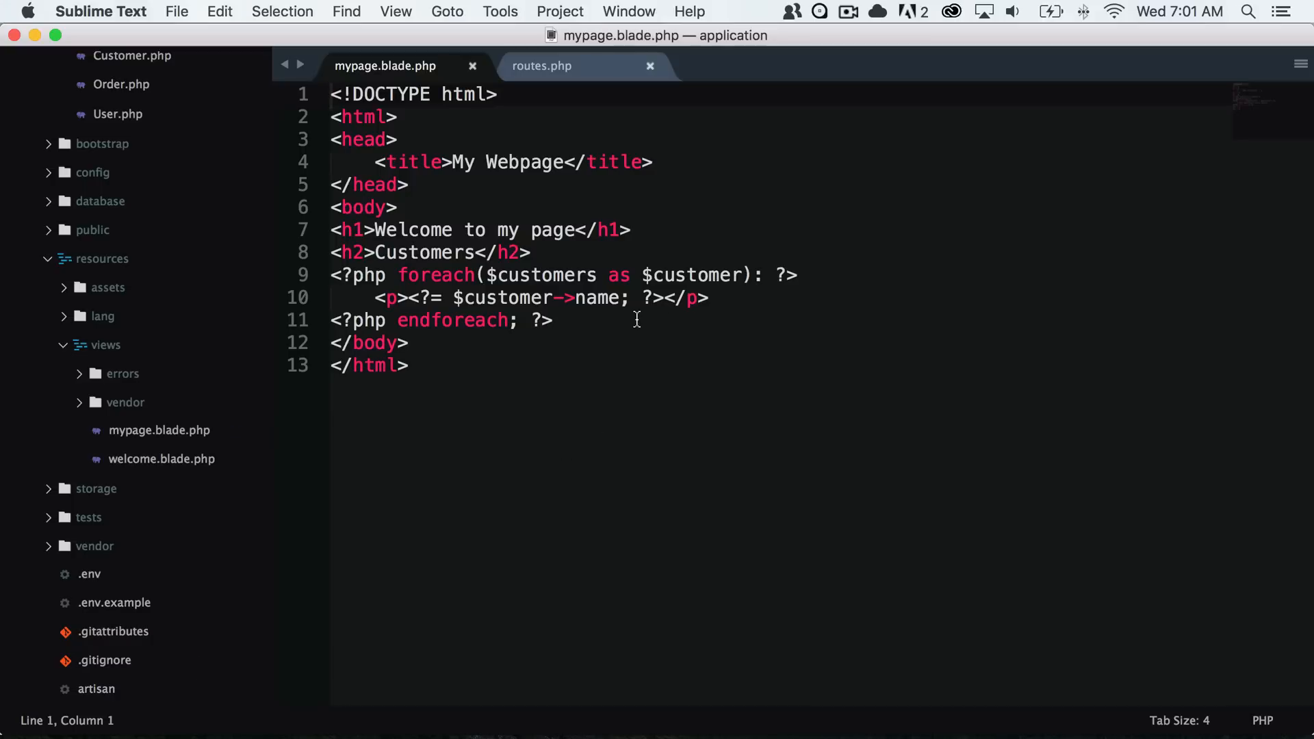
left_click_drag(398, 275, 553, 319)
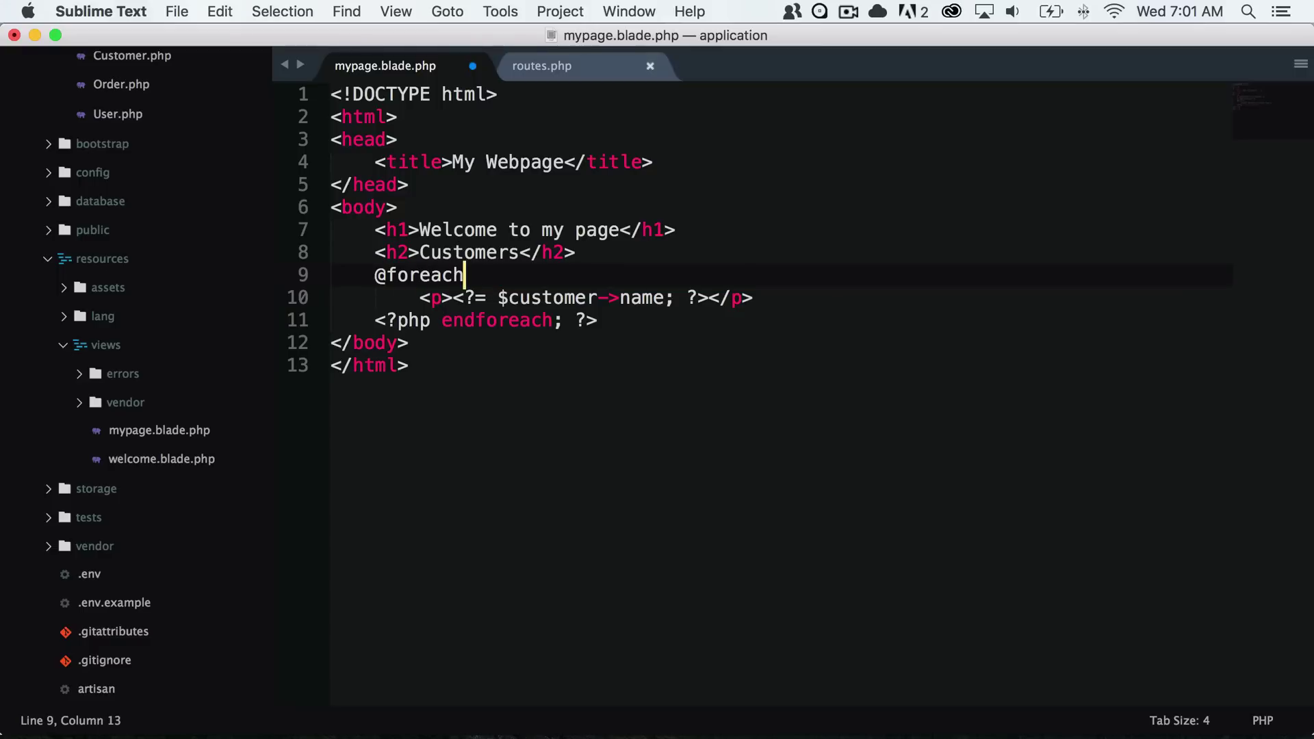
type("()")
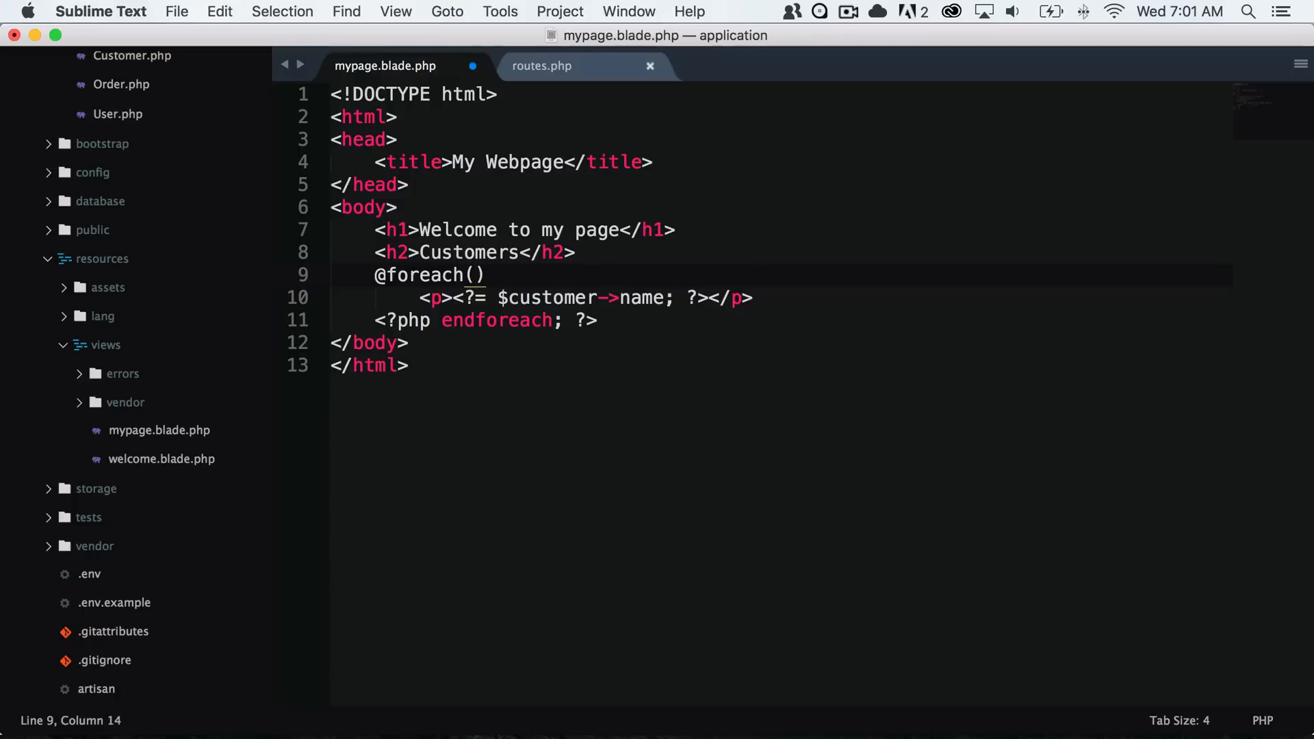
type("$customers a")
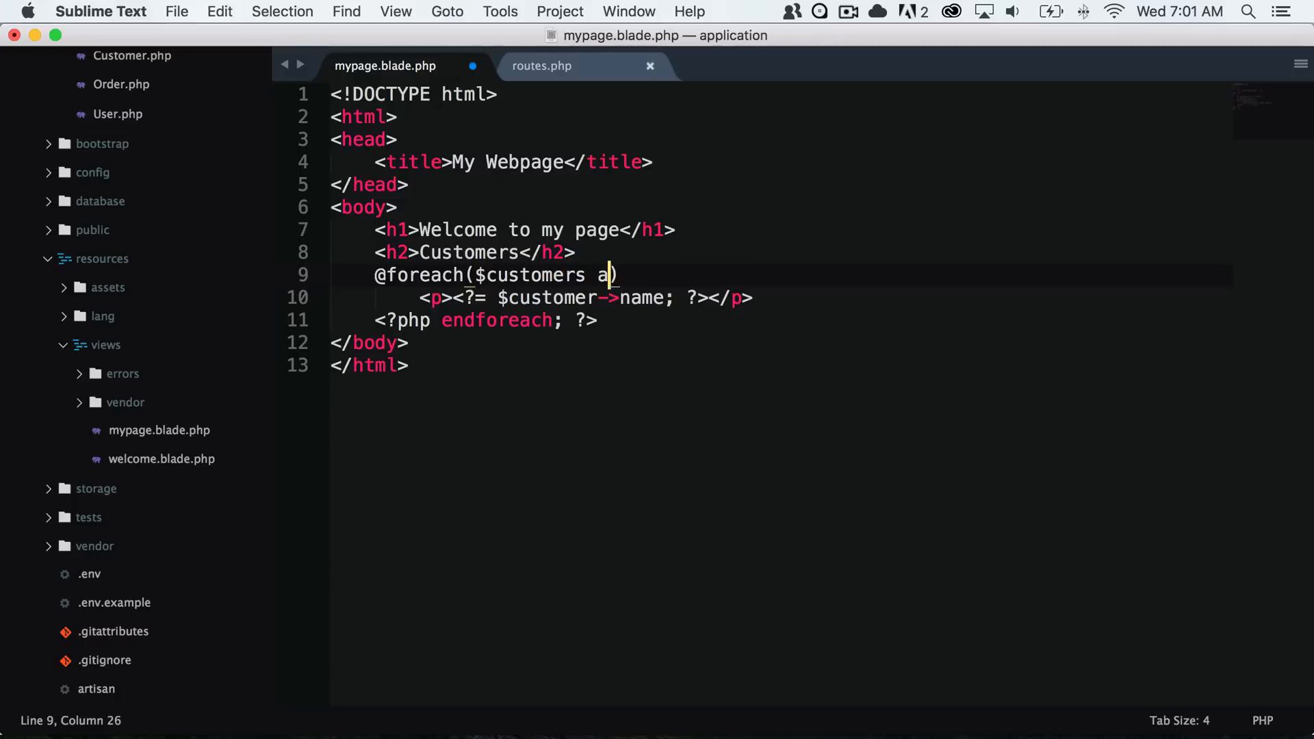
type("s $customer")
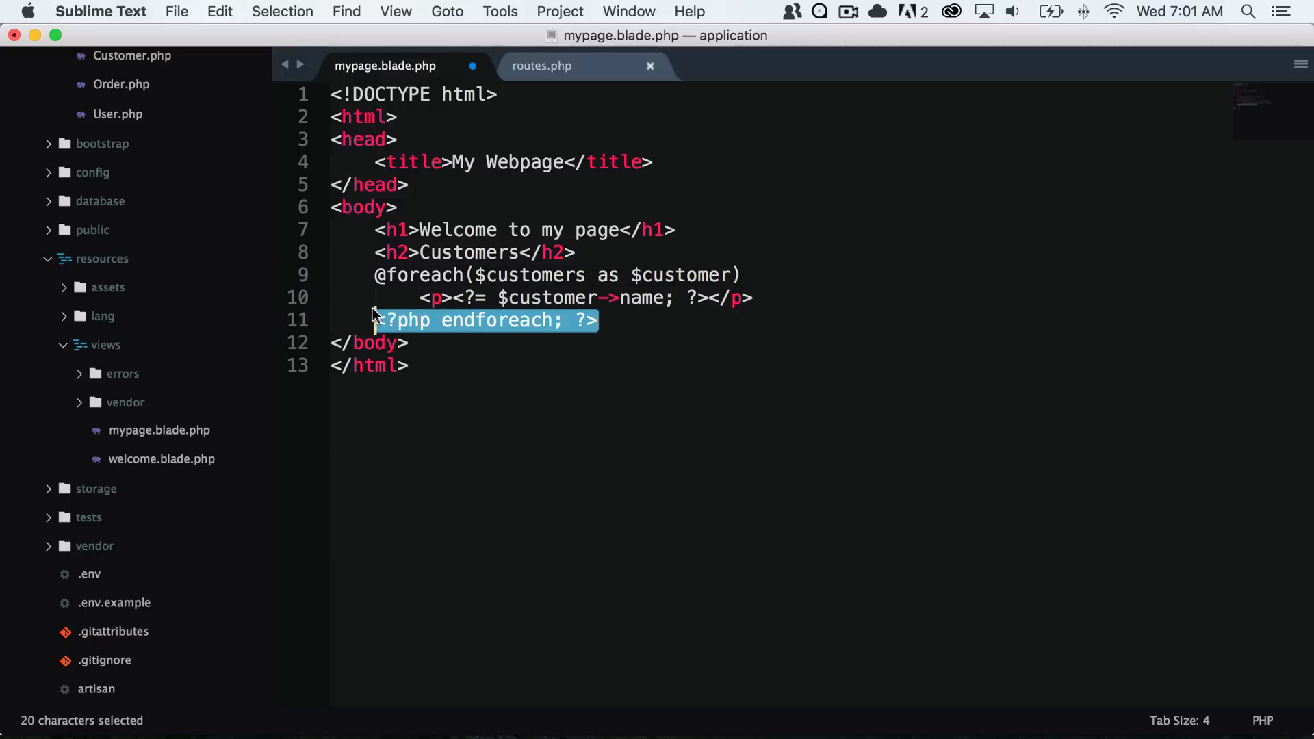
type("@")
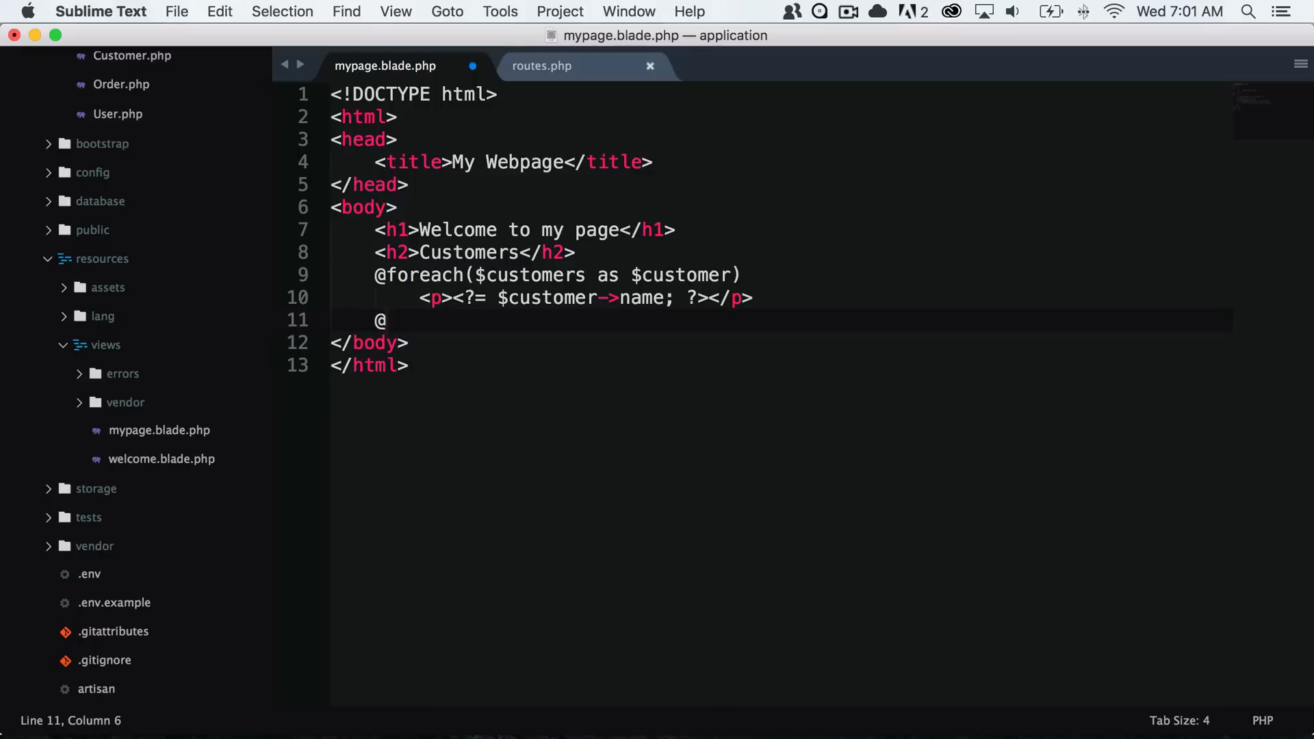
type("endforeach")
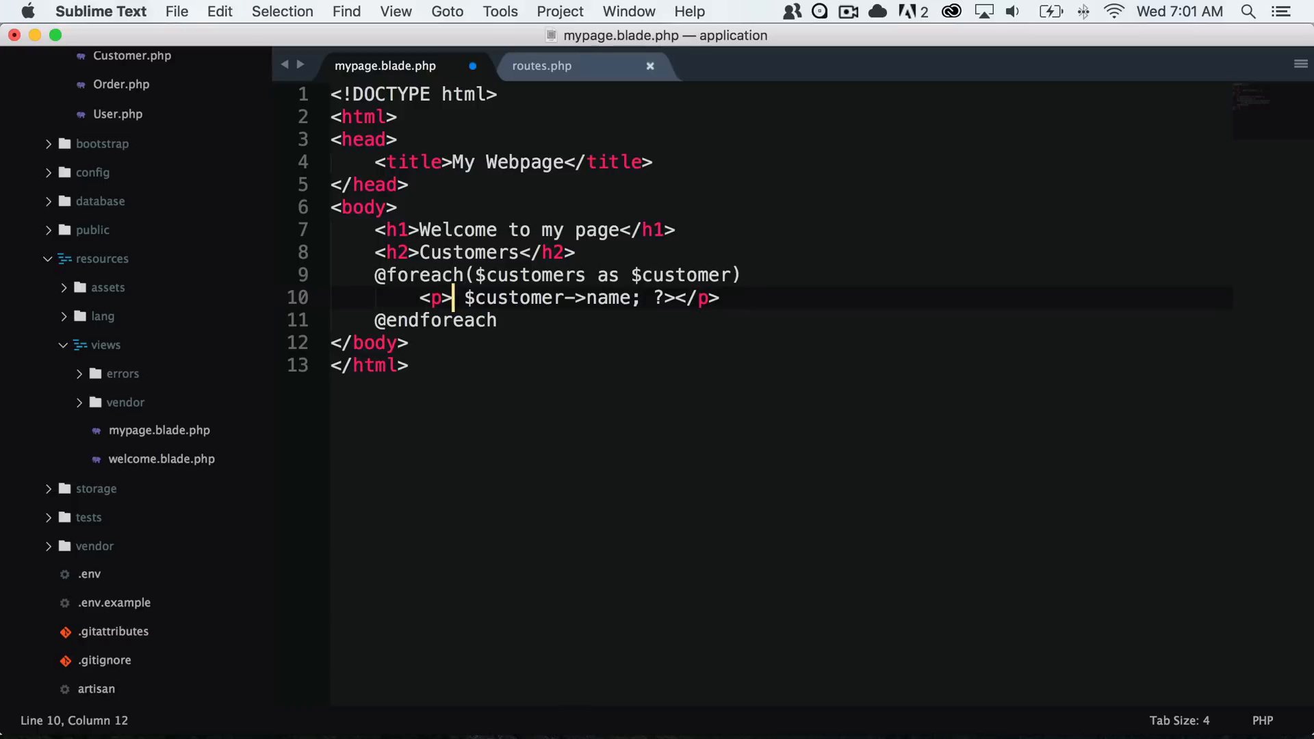
- Echo the customer name as {{ $customer->name }} and save the file
type("{{}}")
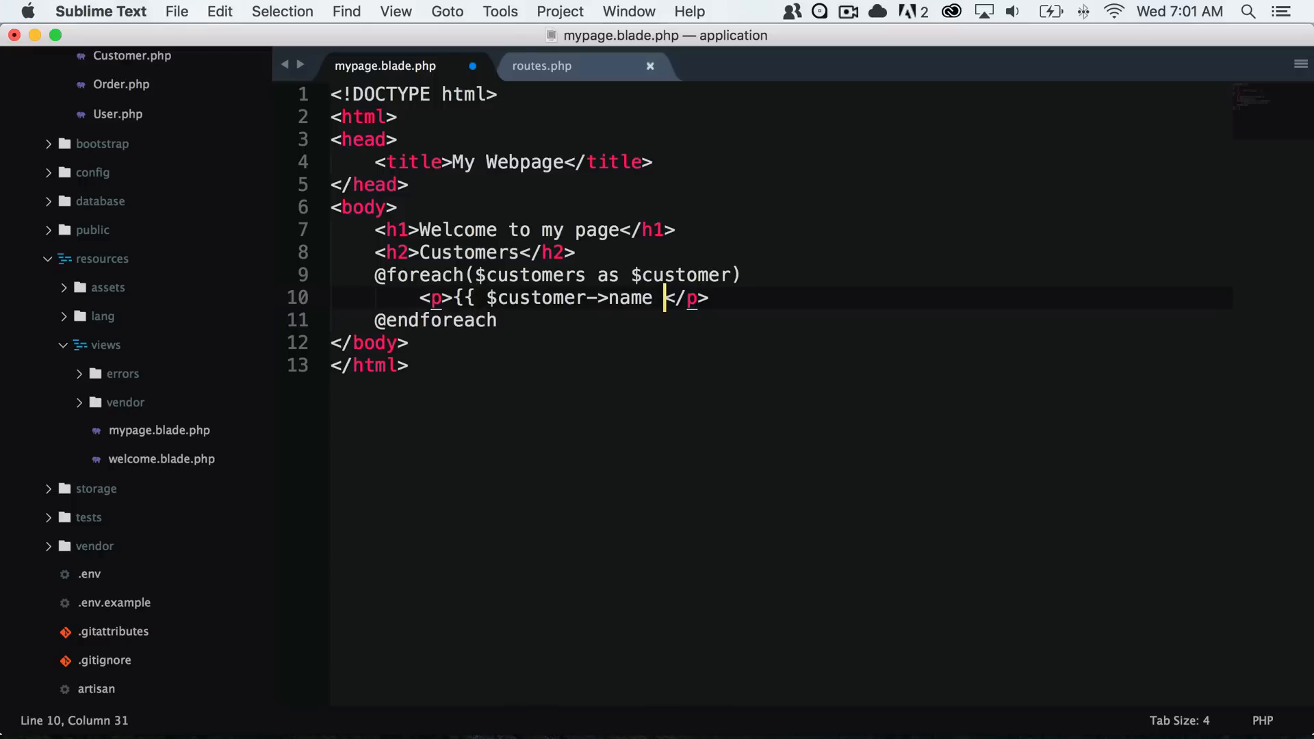
type("}}")
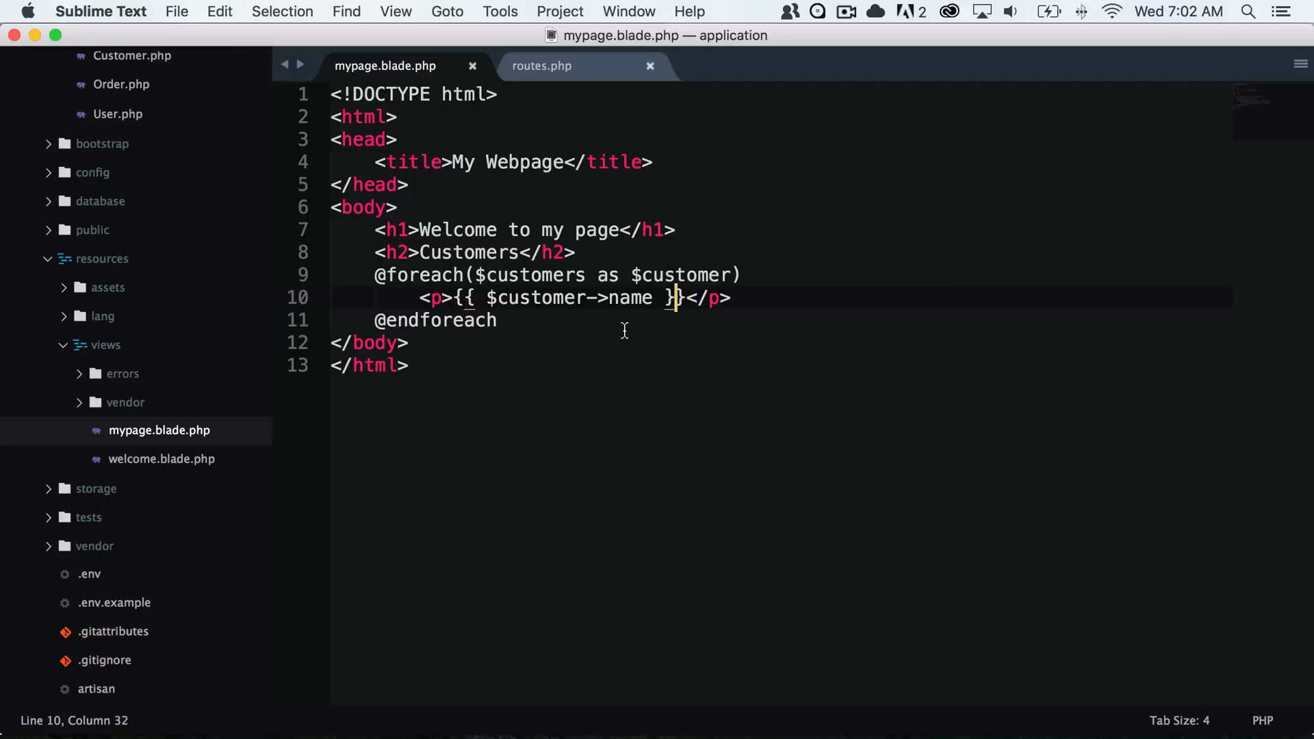
- Add a plain PHP if(true) block echoing 'hello' below the customer loop
key("Enter")
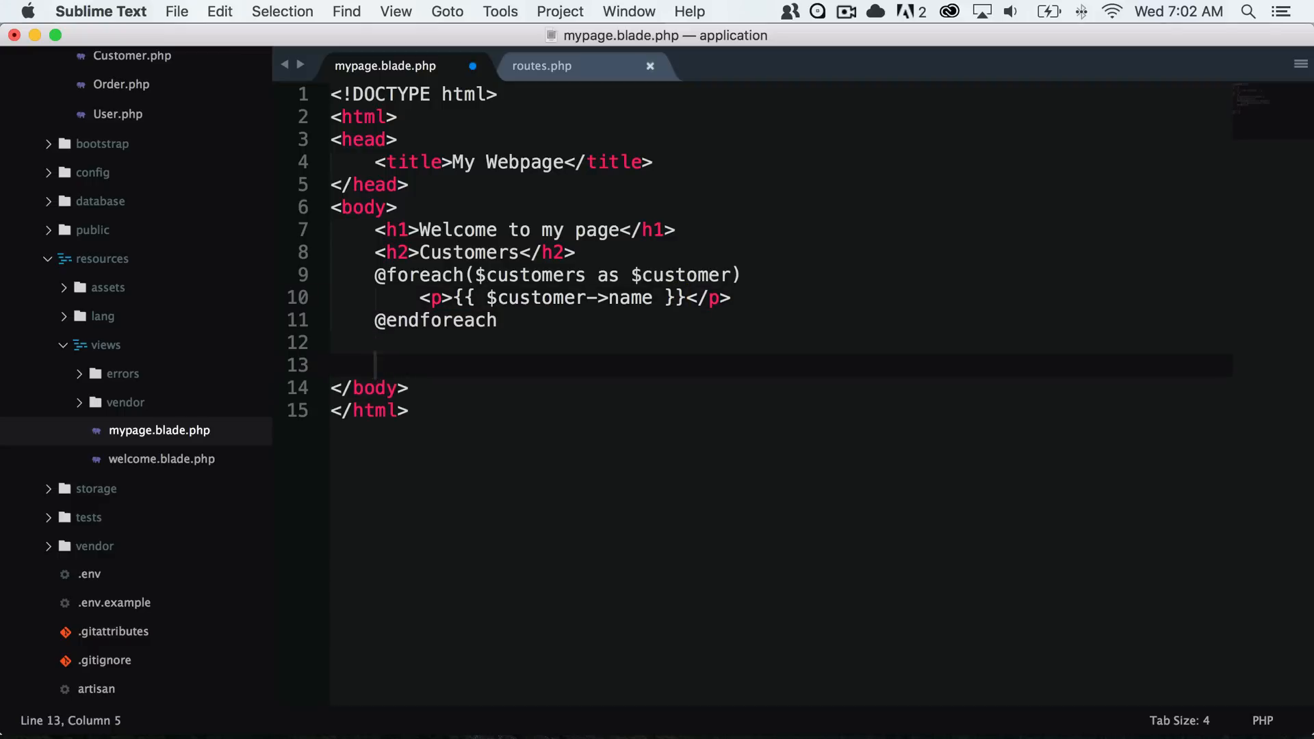
type("<?php if(true): ?>")
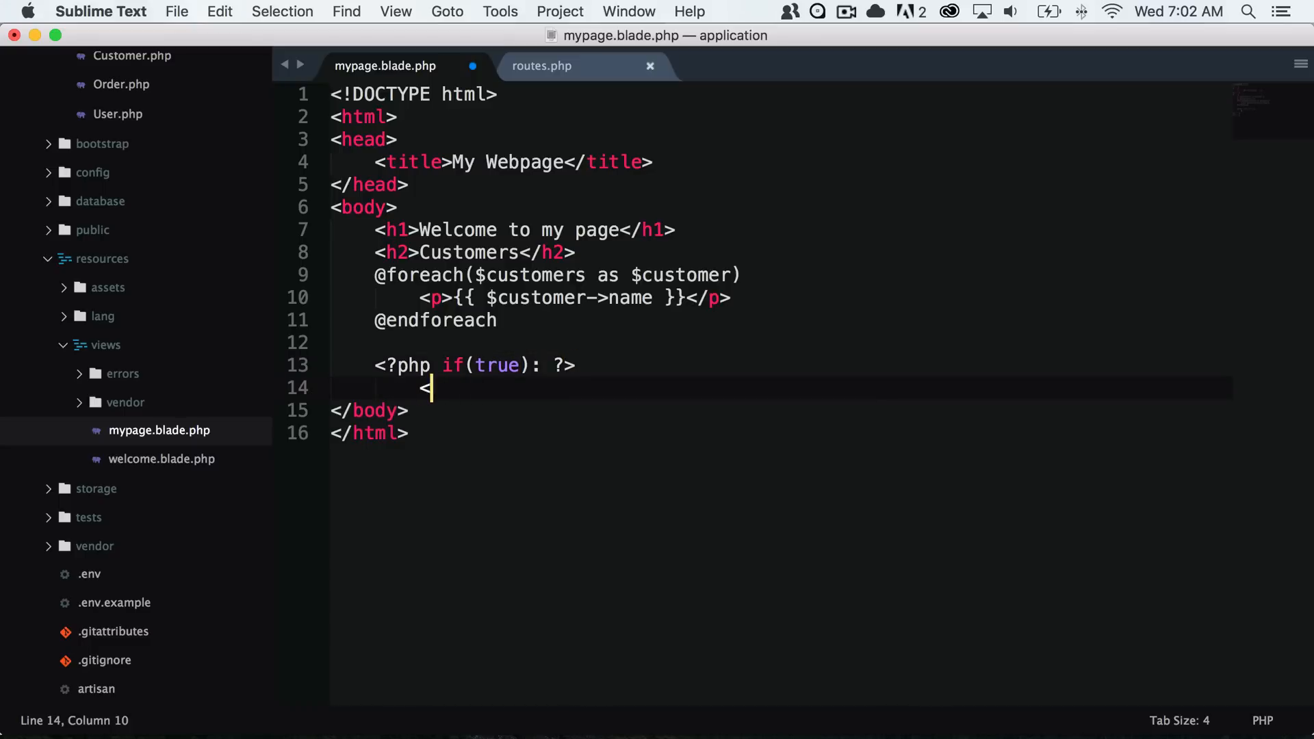
type("<?php echo '")
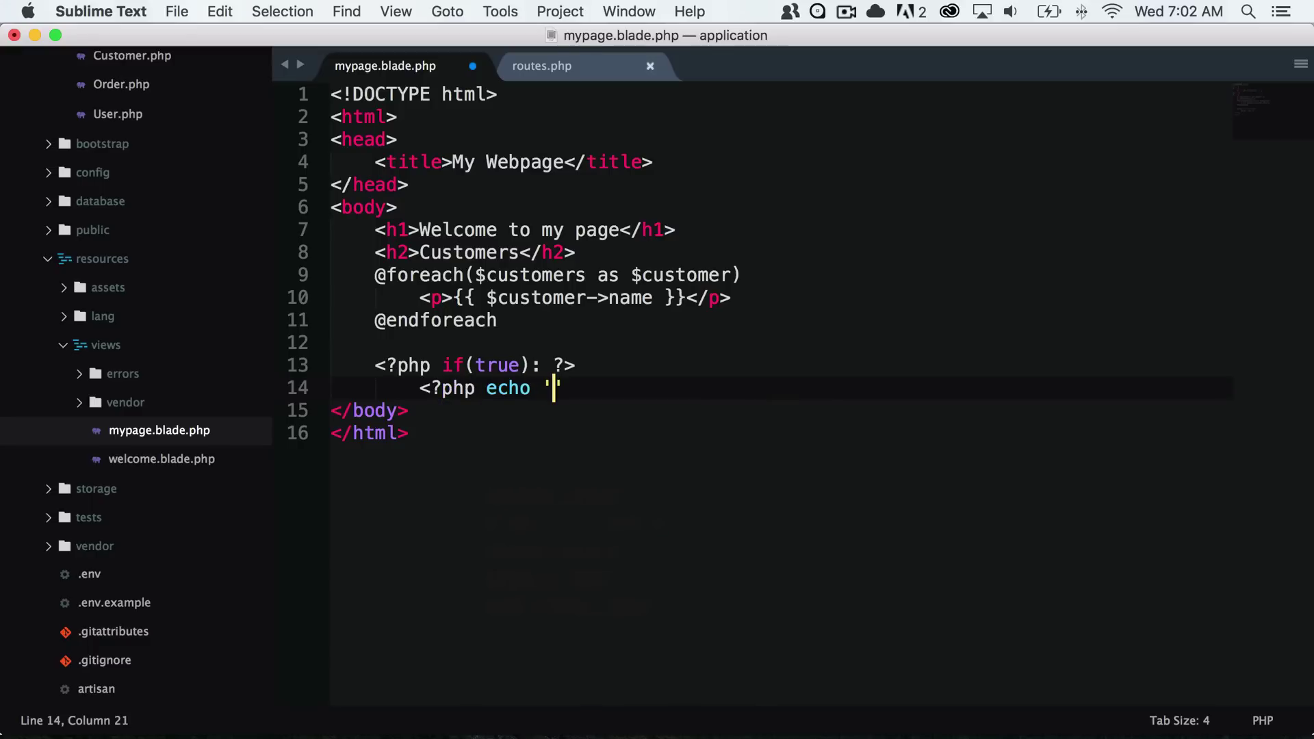
type("hello'; ?>")
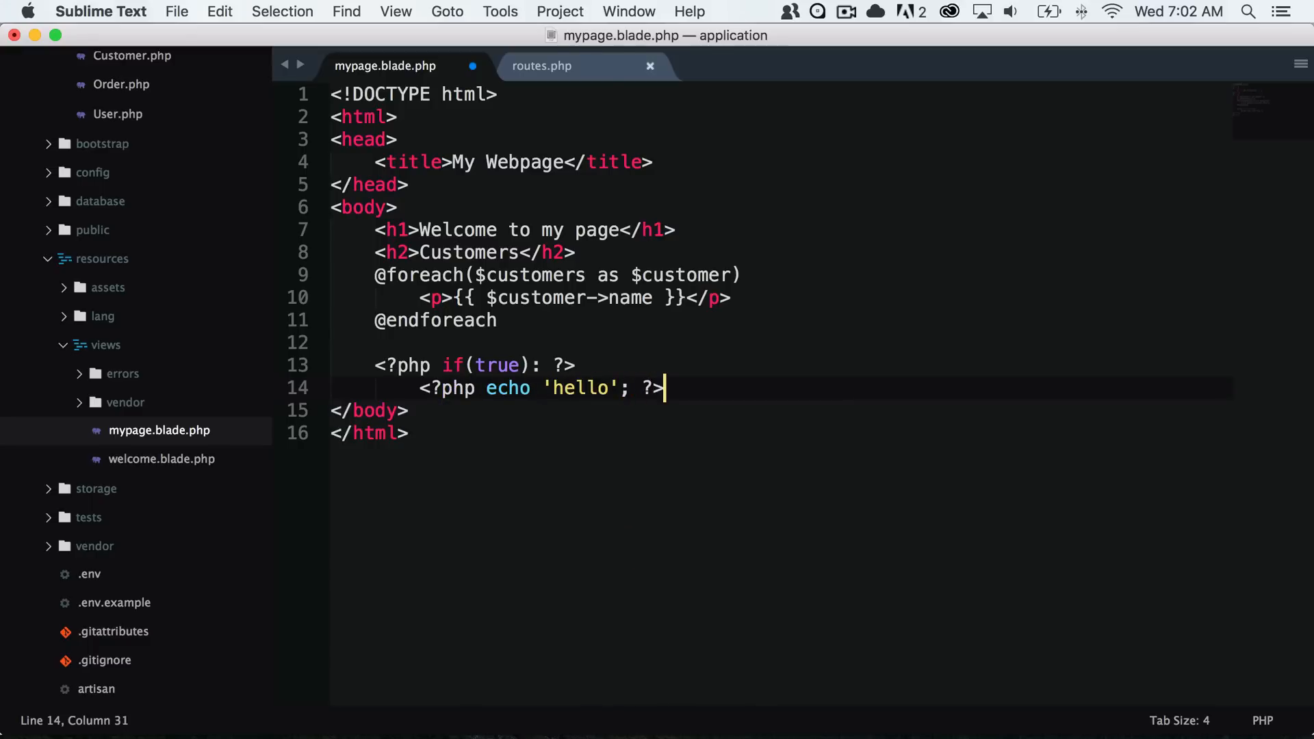
type("<?p")
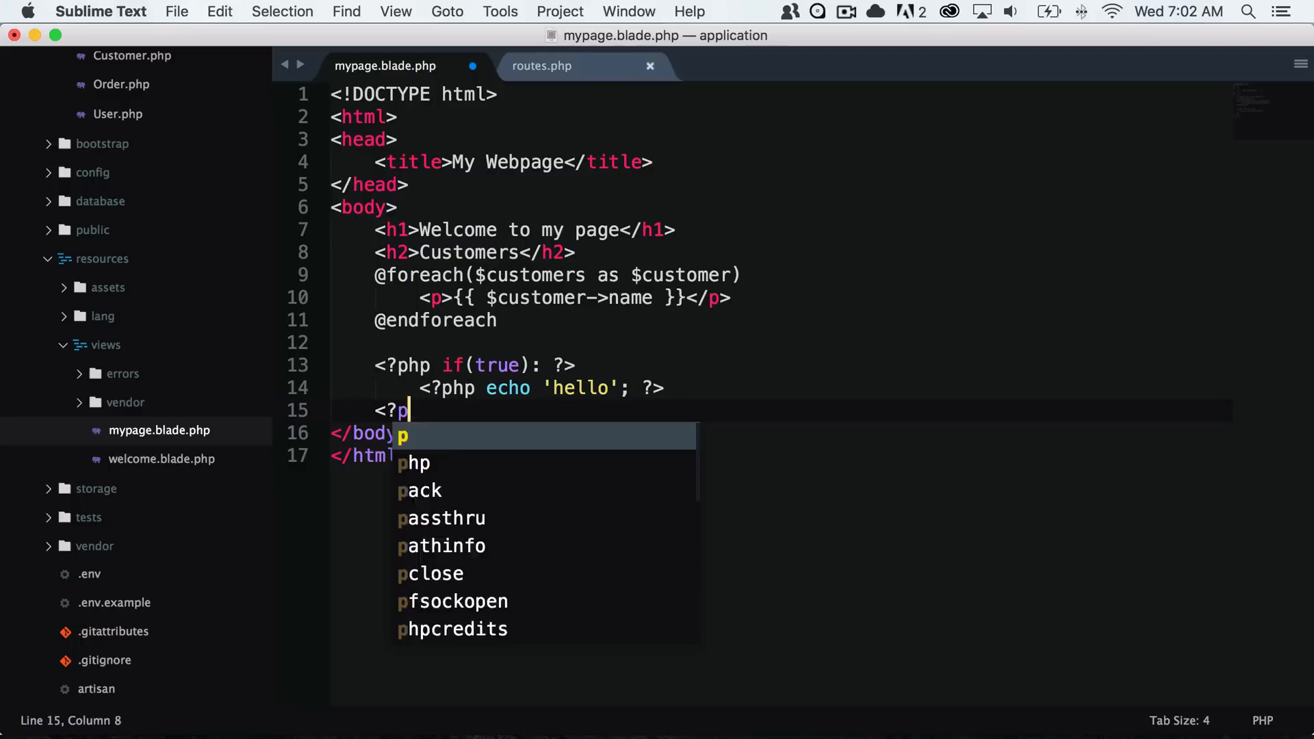
type("hp endif; ?>")
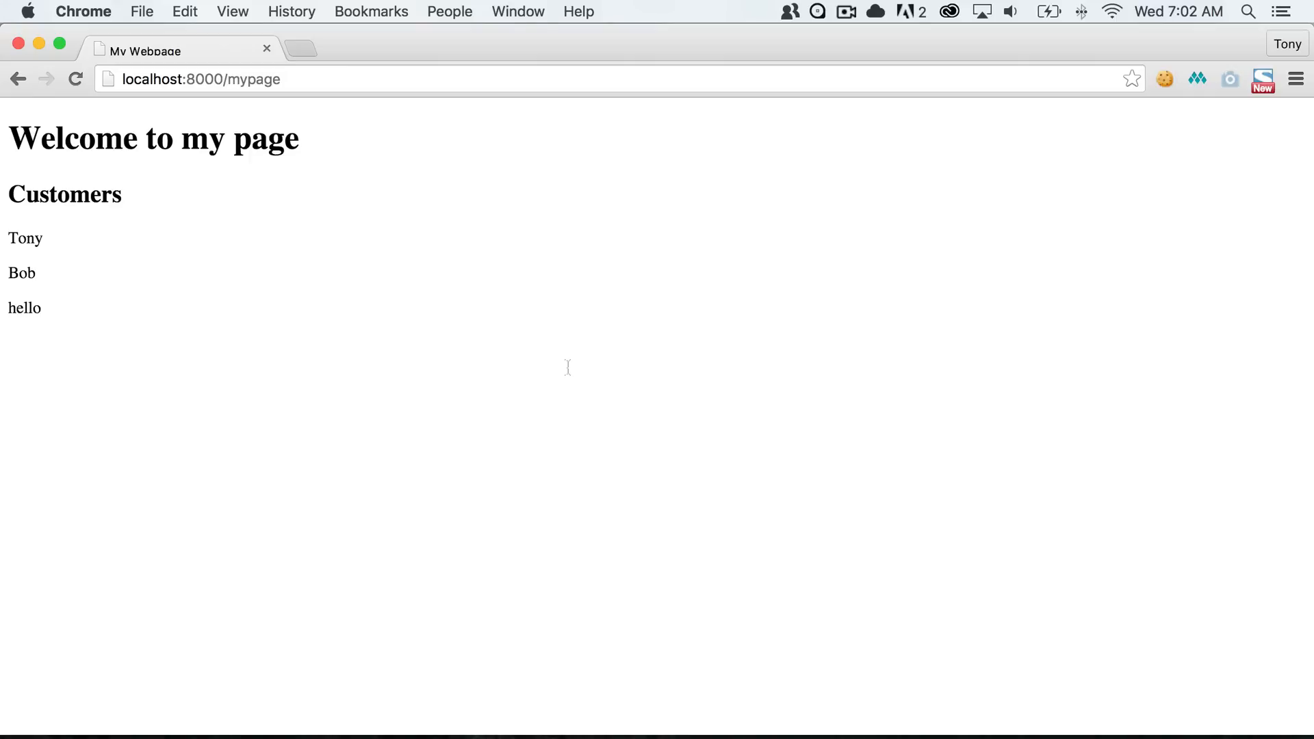
- Return from Chrome to Sublime Text after checking the hello output
key("cmd+tab")
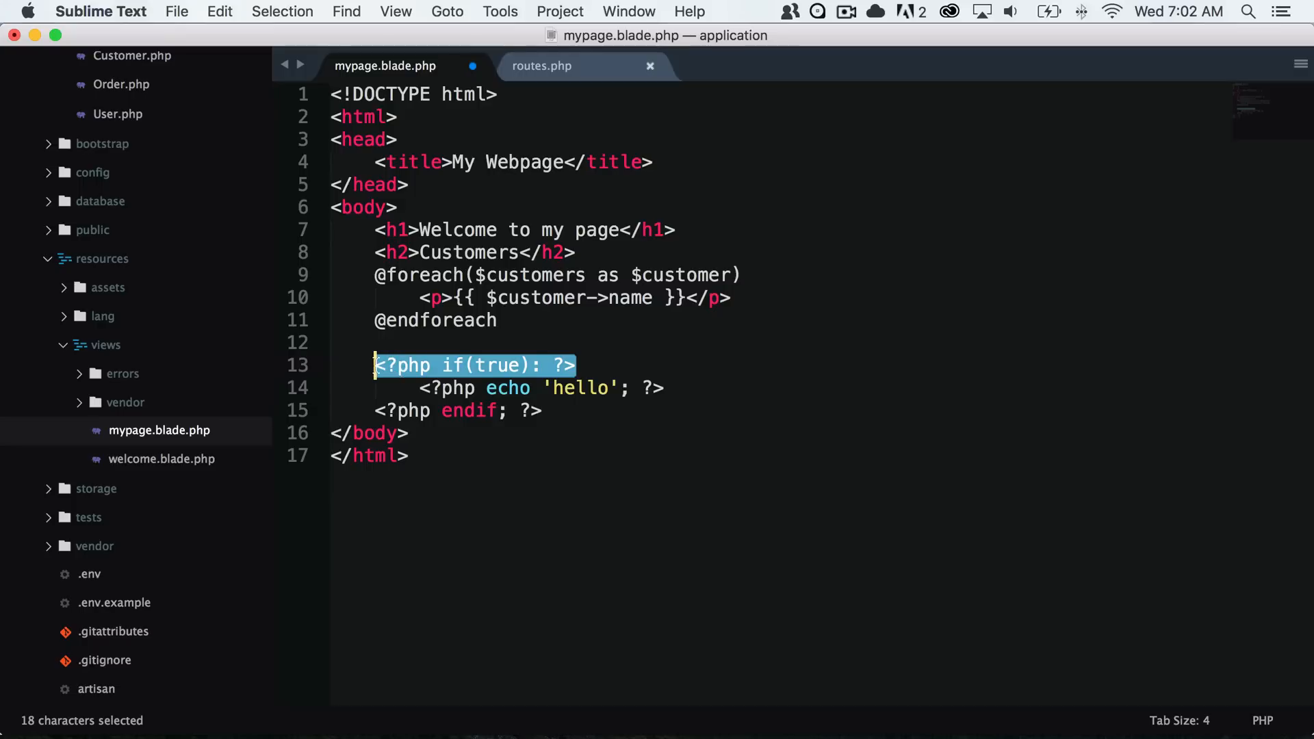
type("@if")
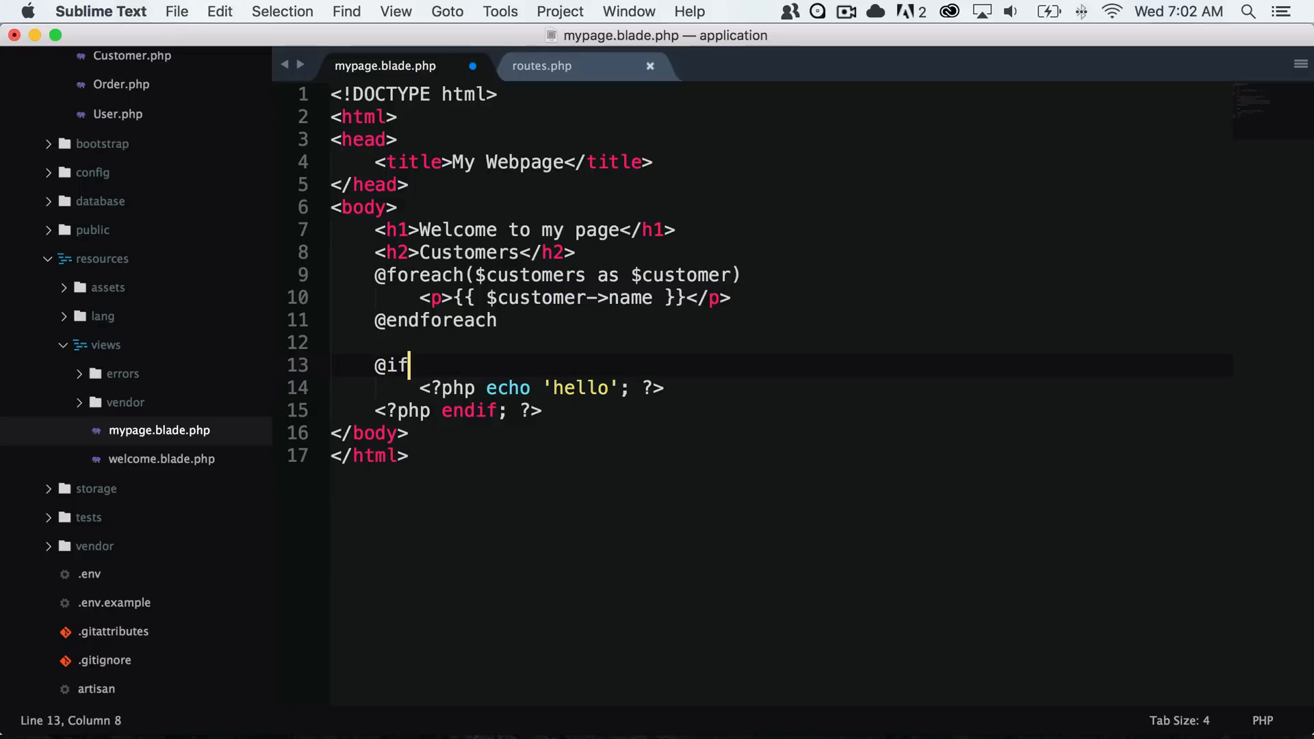
type("(true)")
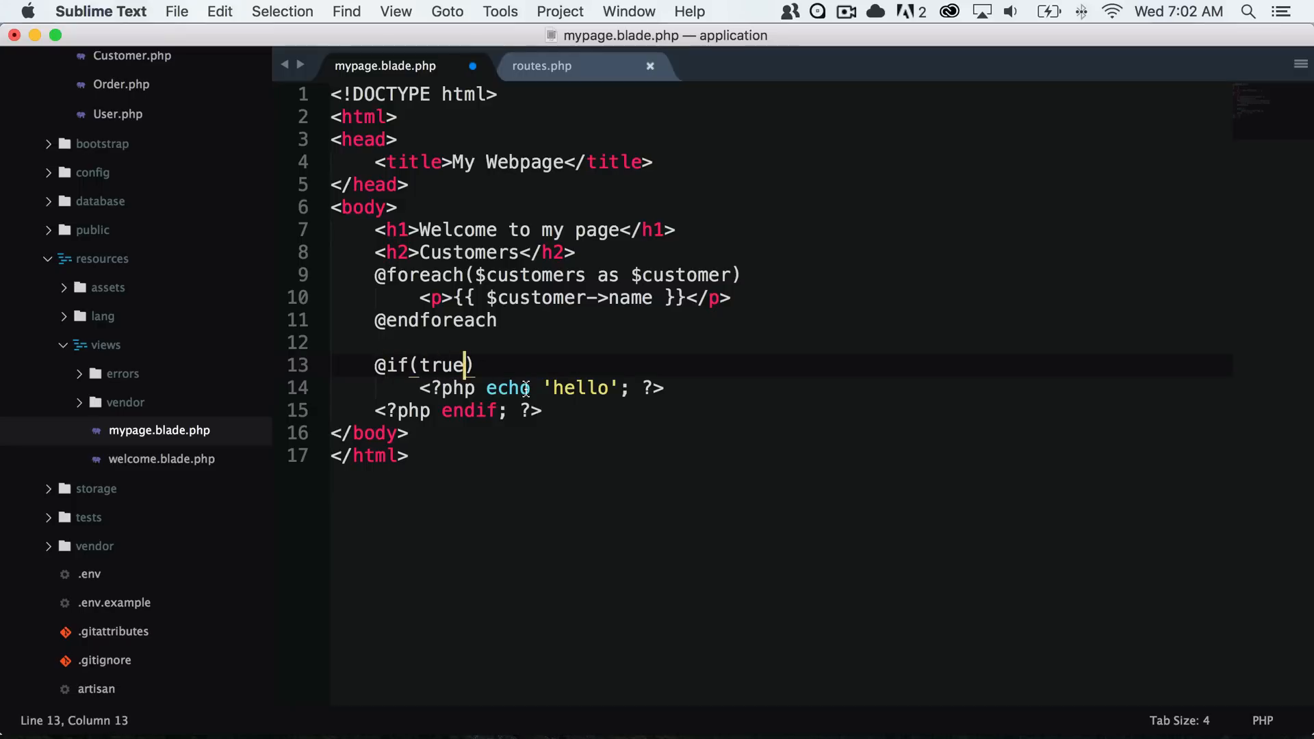
left_click_drag(420, 387, 543, 387)
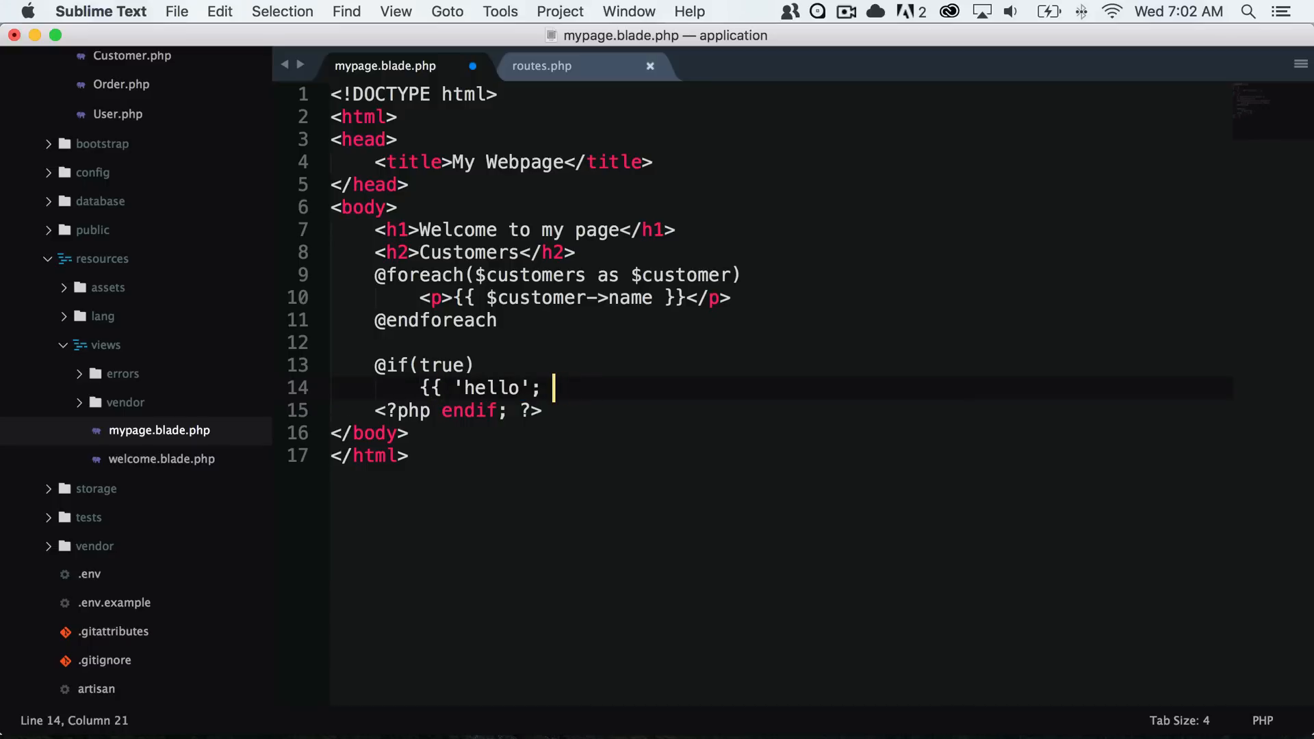
type("}}")
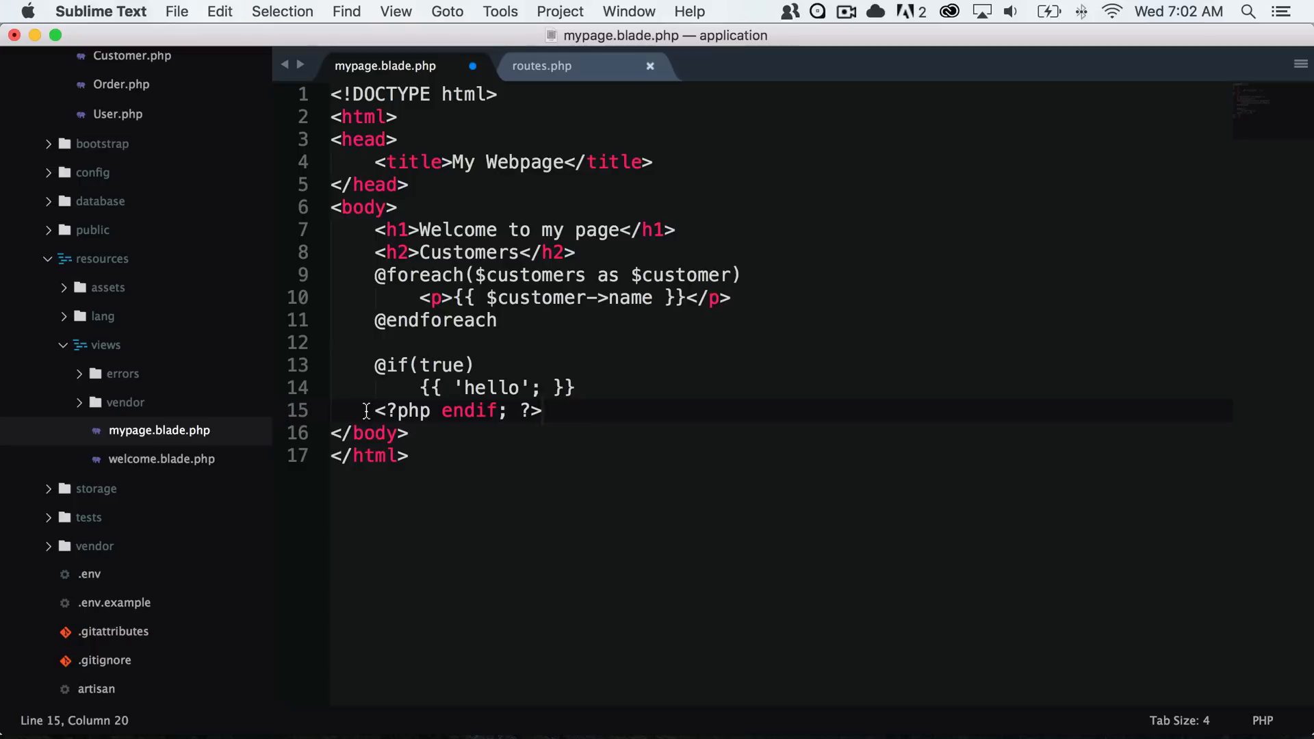
type("@enfi")
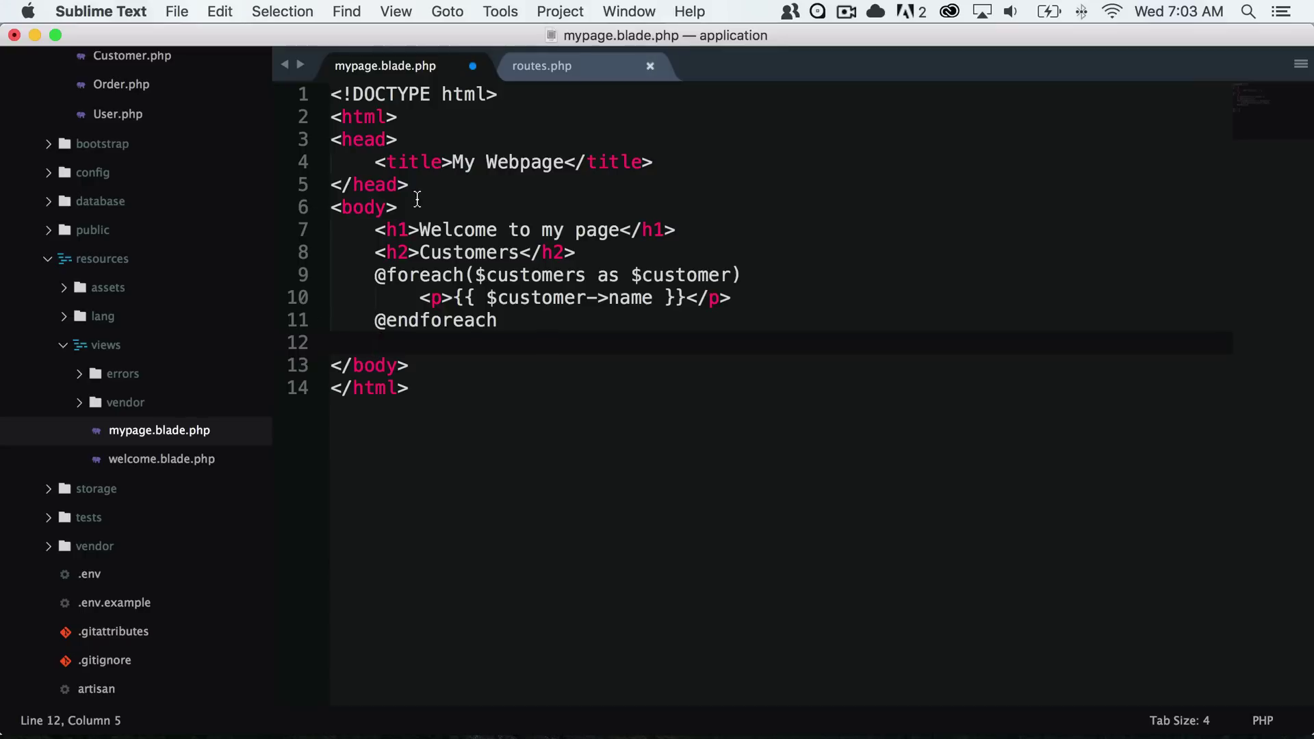
- Select the top six lines of the HTML shell, doctype through <body>
left_click_drag(332, 94, 397, 207)
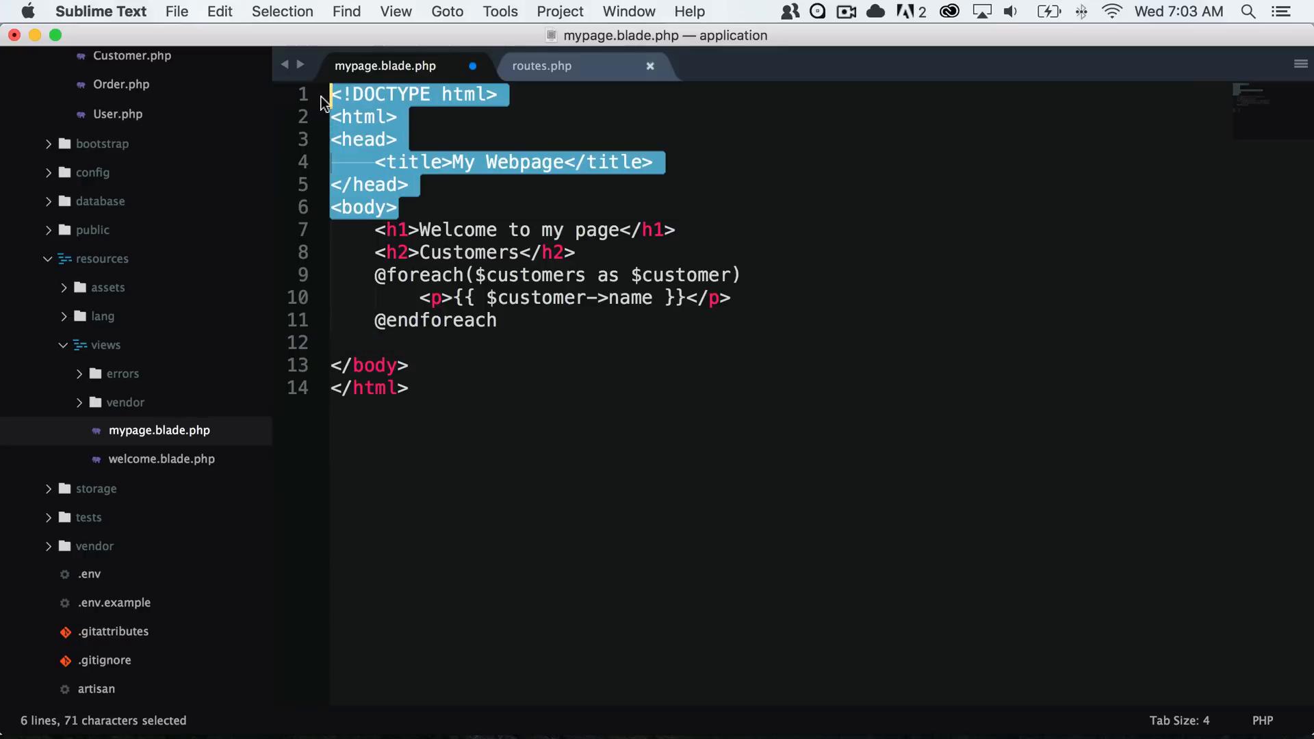
mouse_move(613, 451)
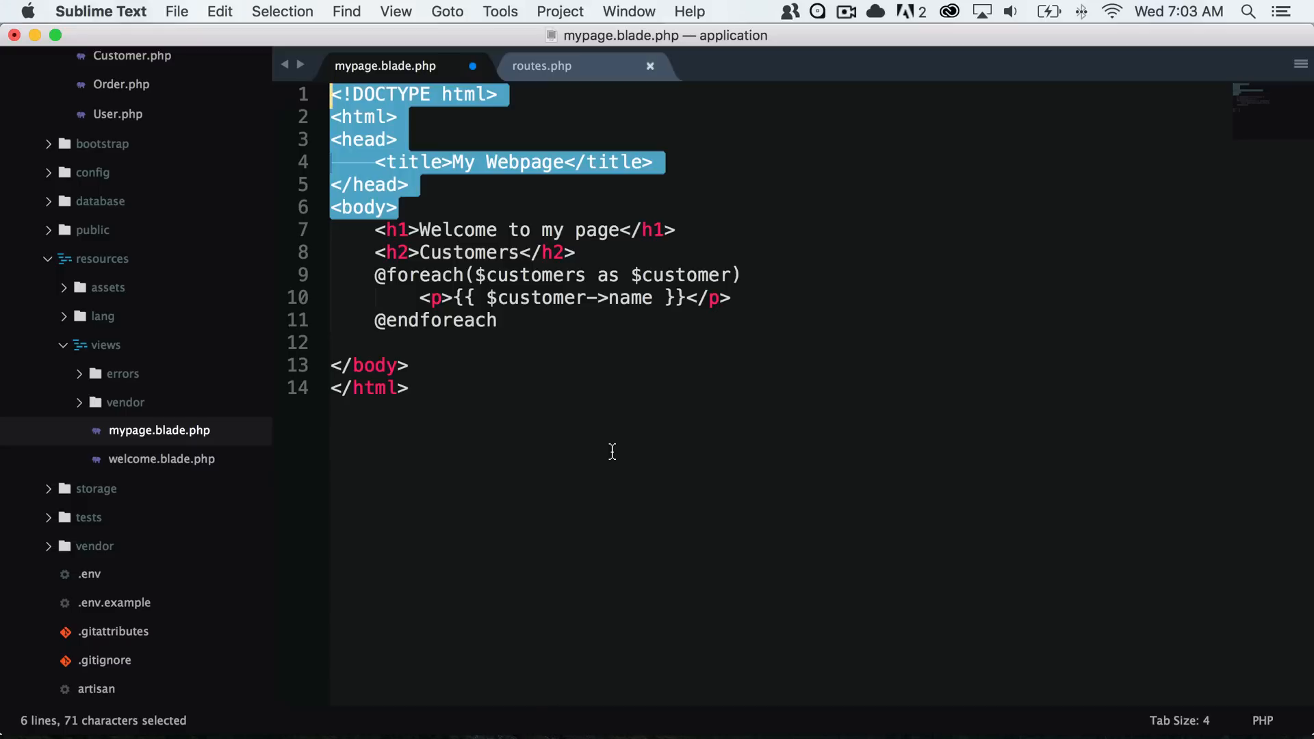
- Cut the selected doctype, head and opening body lines from mypage.blade.php
key("cmd+x")
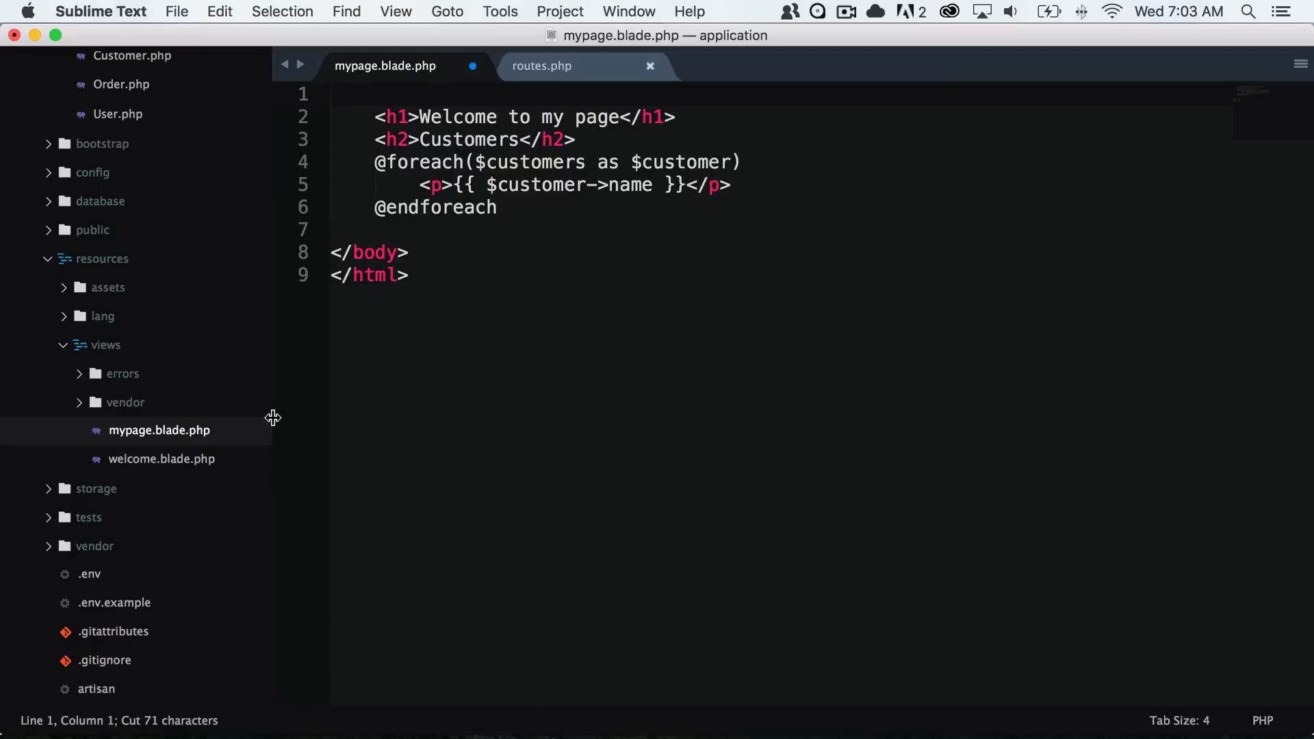
- Create master.blade.php in views with the doctype/head/body shell closed by </html> and save it
right_click(106, 345)
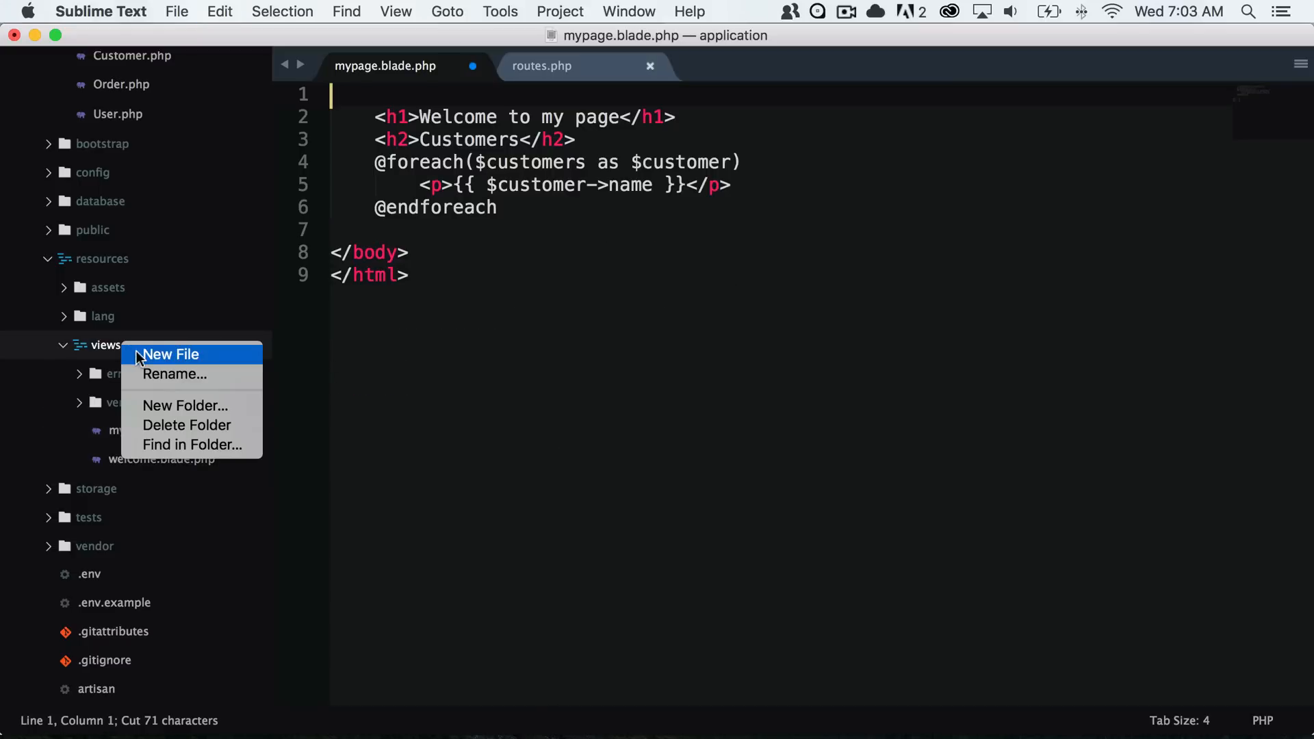
left_click(170, 355)
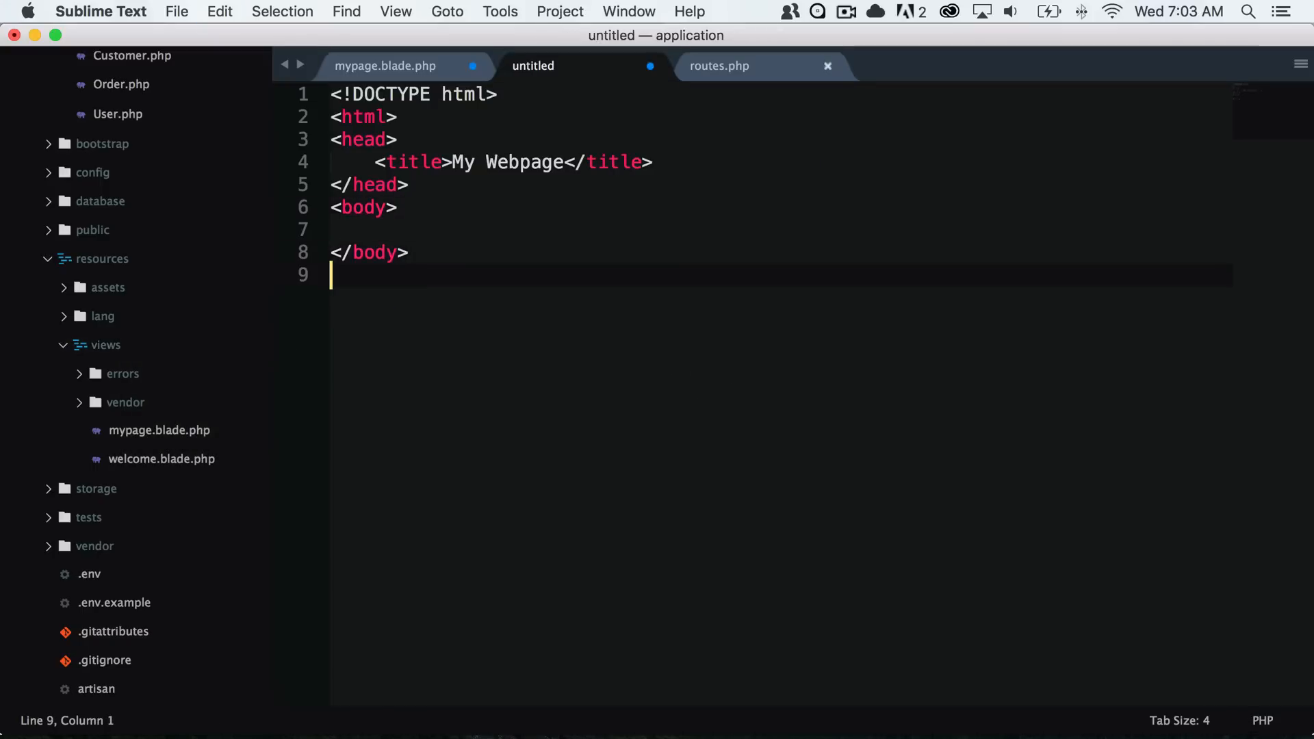
type("</html>")
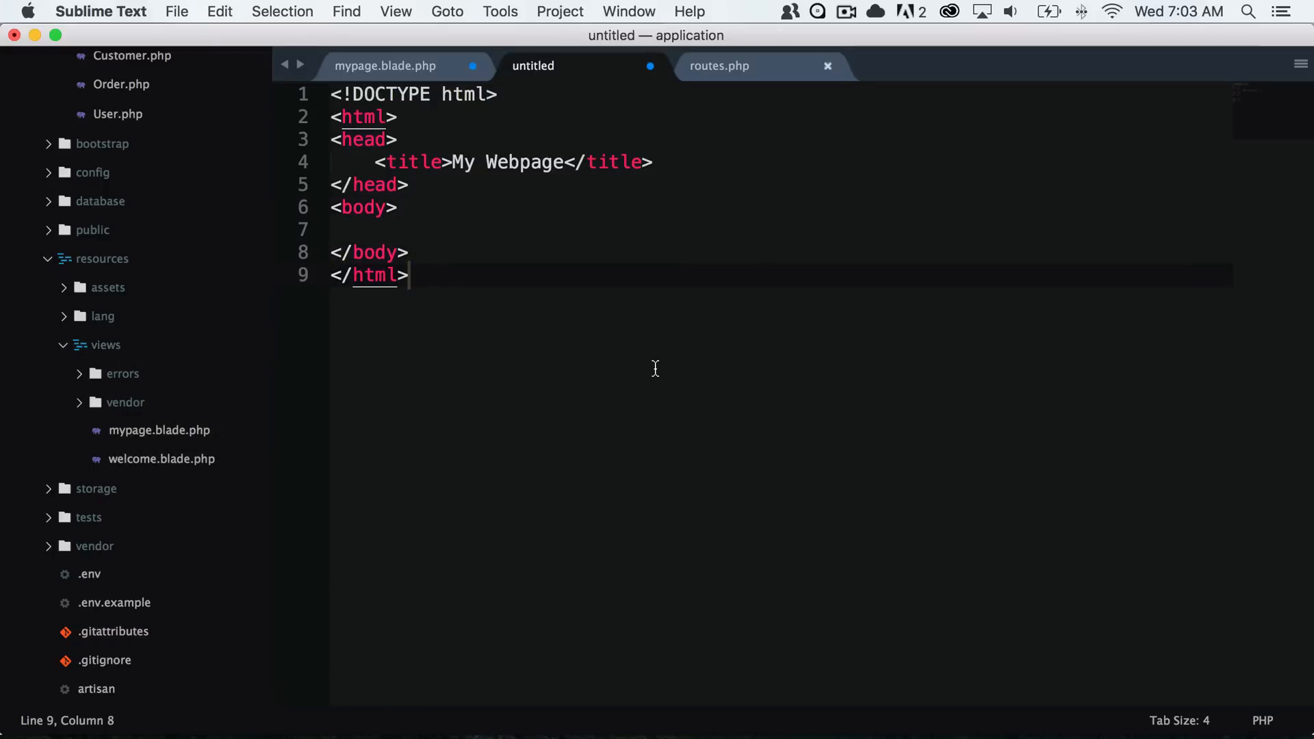
key("cmd+s")
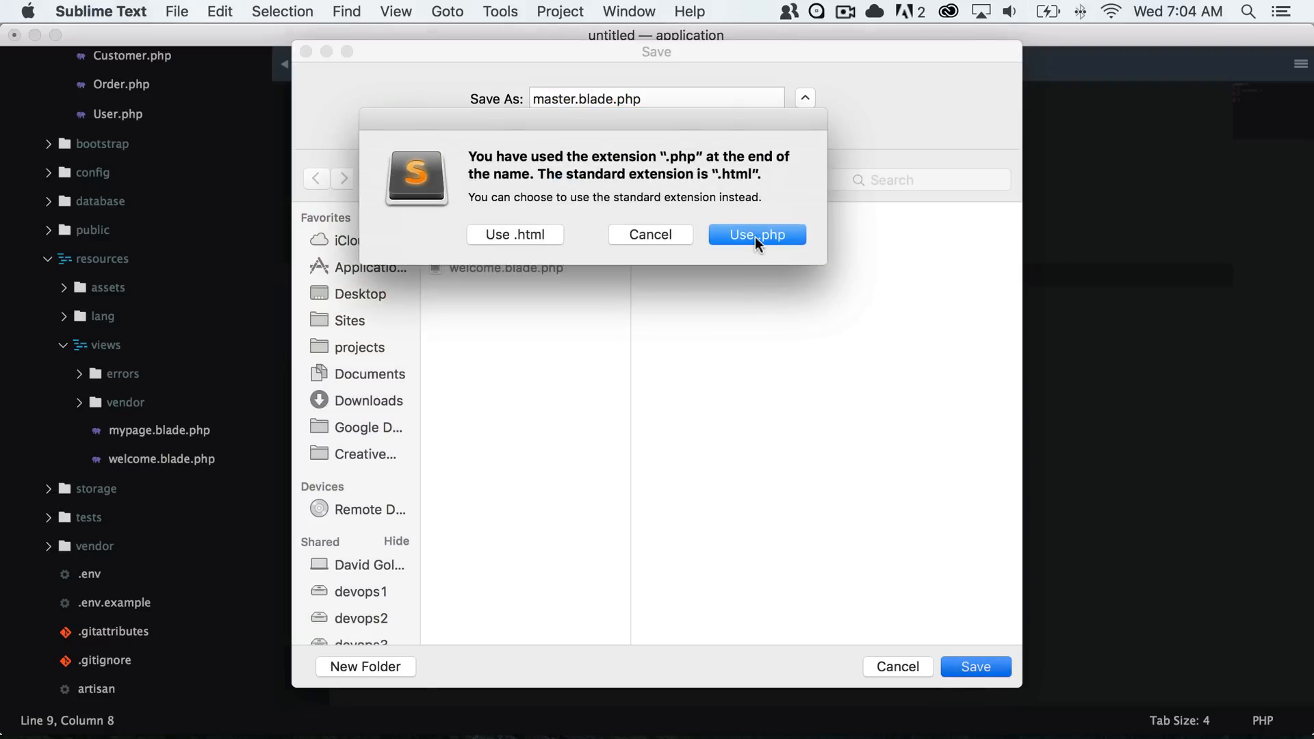
left_click(757, 235)
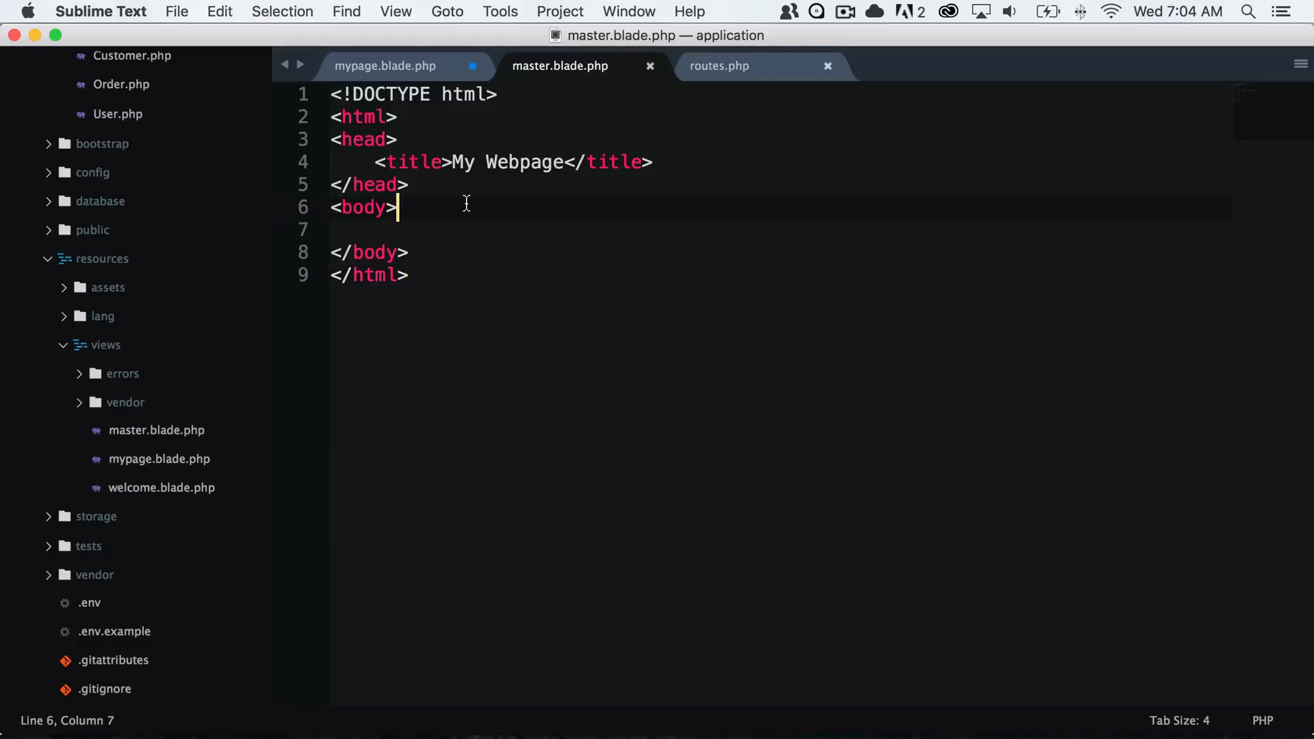
- Add a body div styled width:100%; height:60px; background:#333; display:block
type("<div")
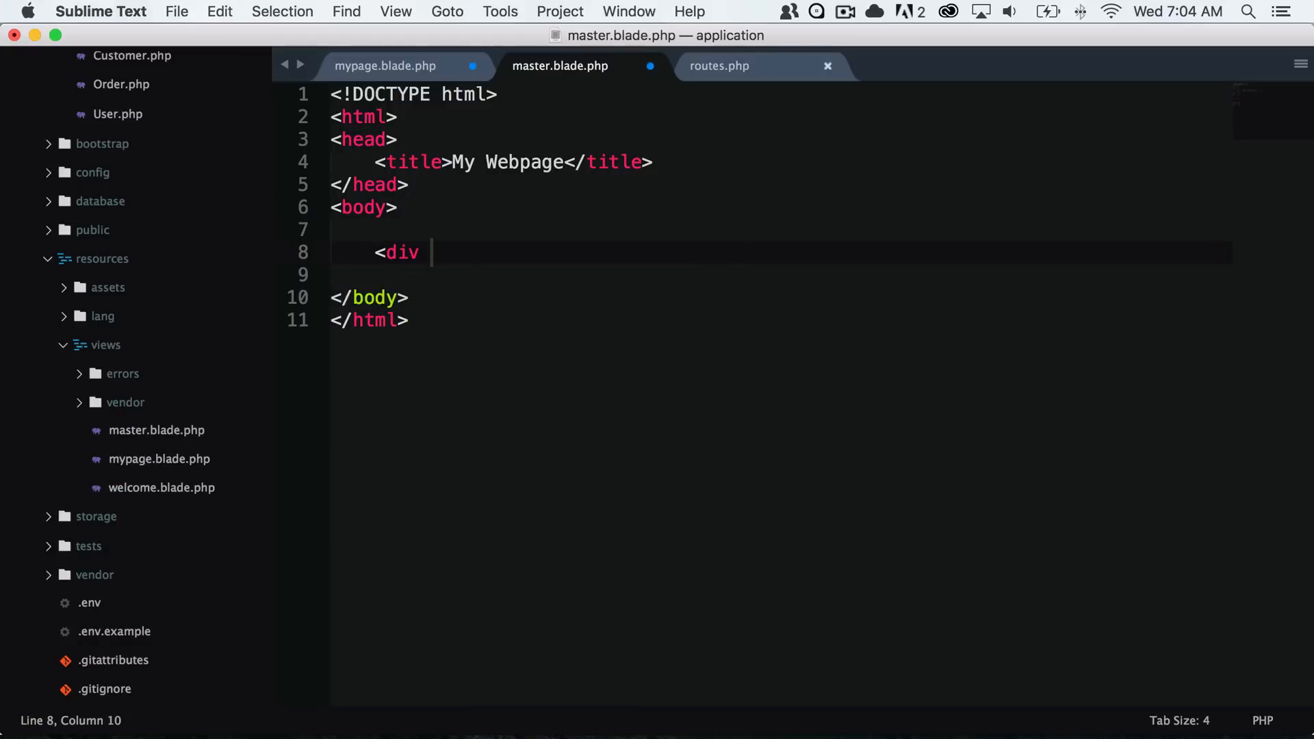
type("style=\"\"")
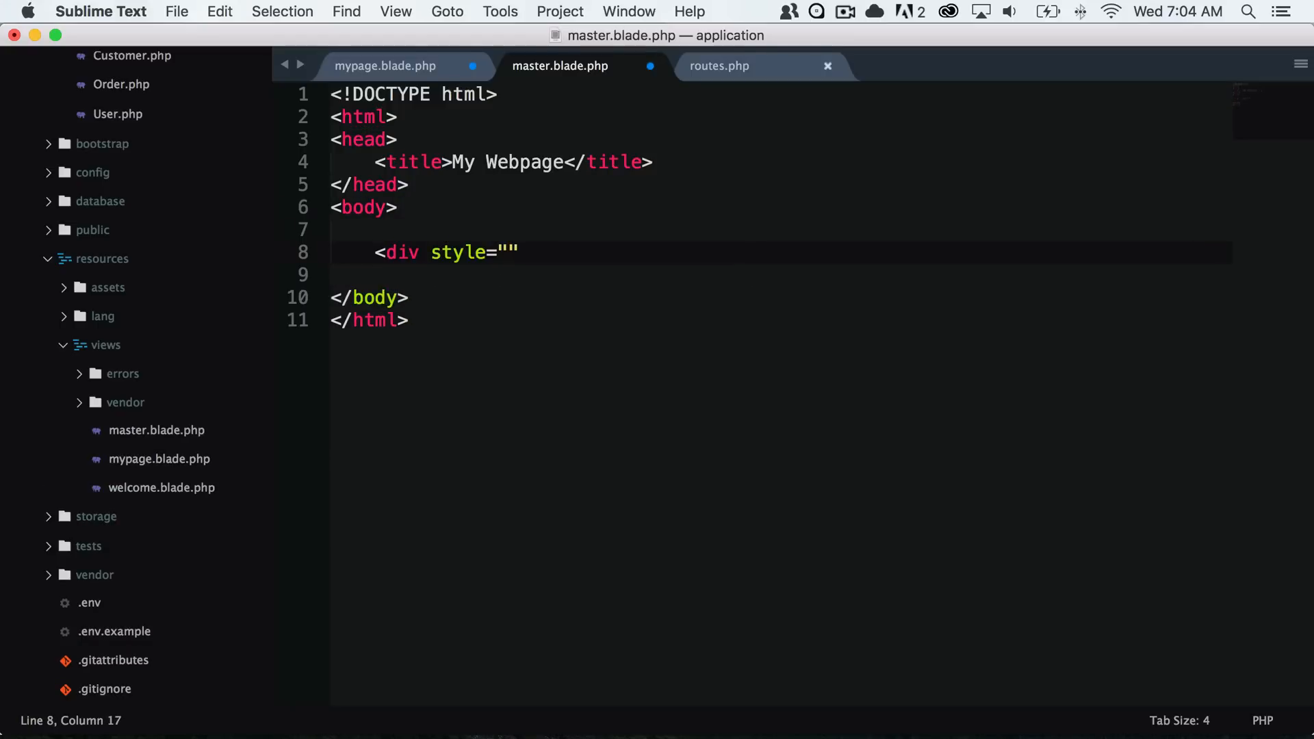
type("widt")
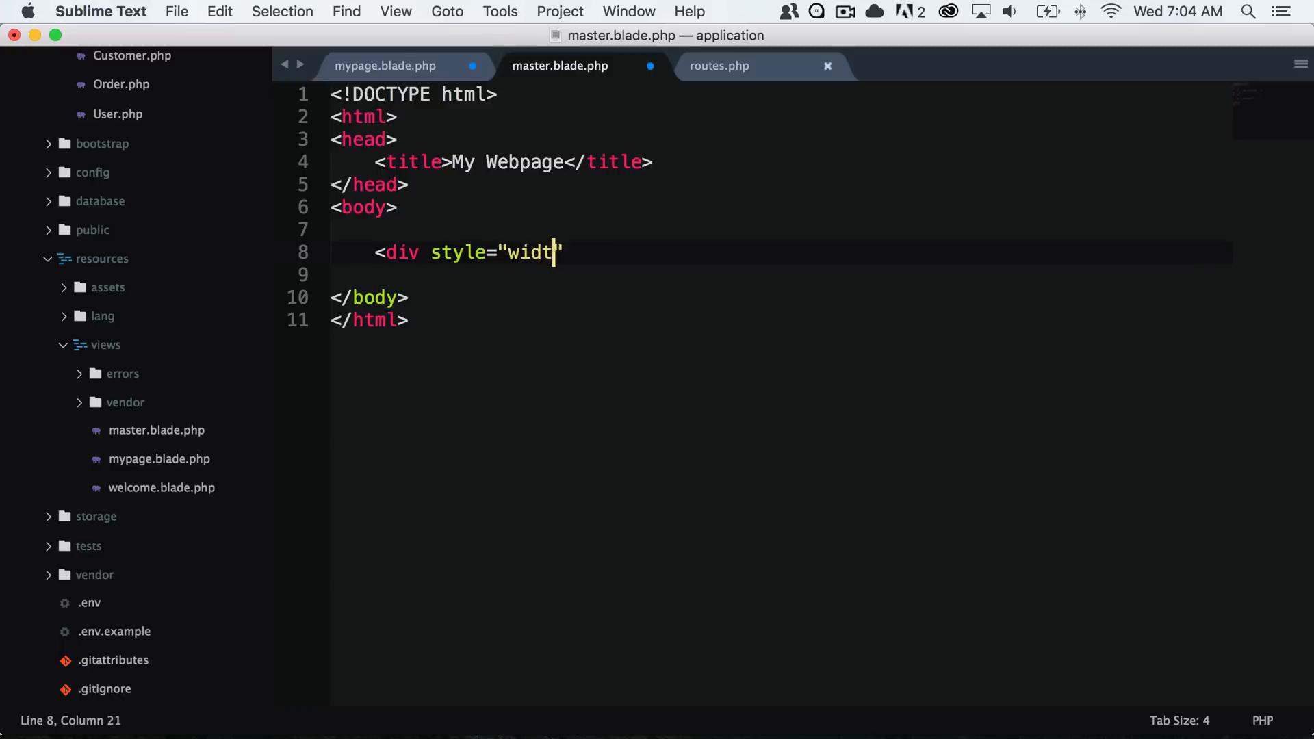
type("h:100")
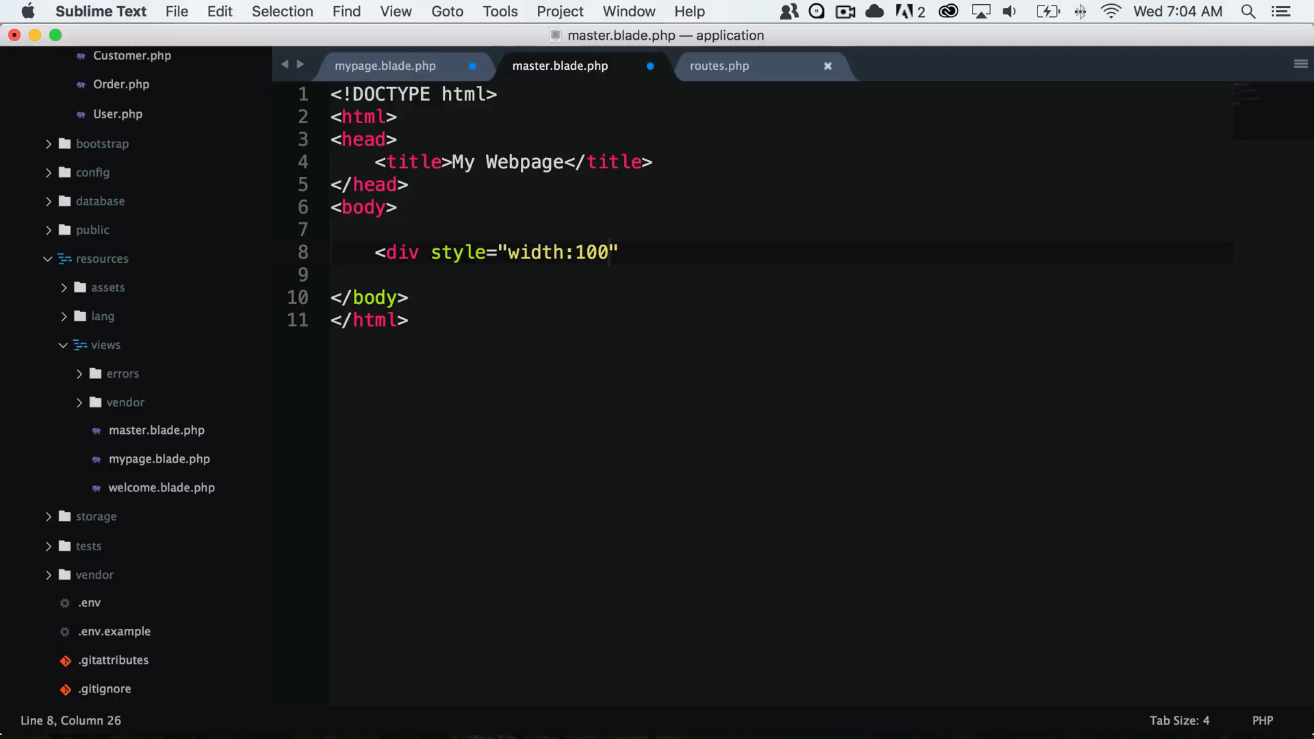
type("%; height")
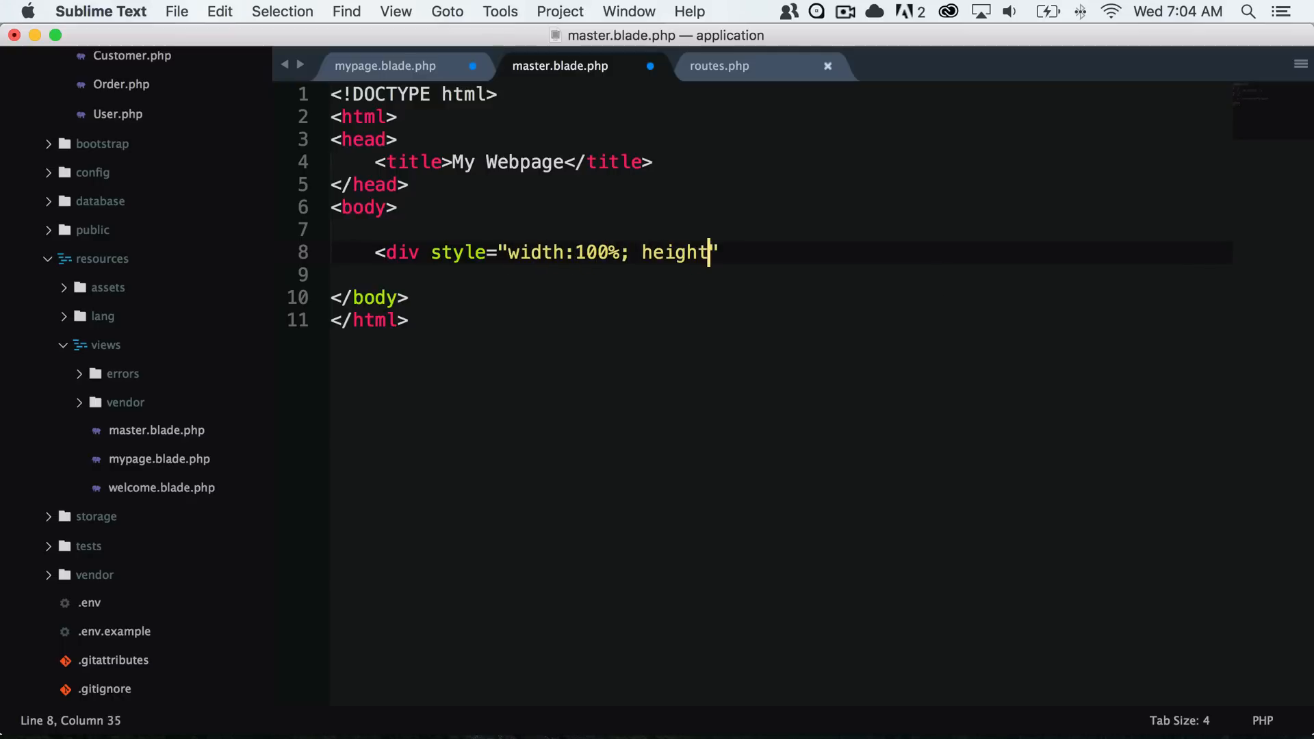
type(":60px;")
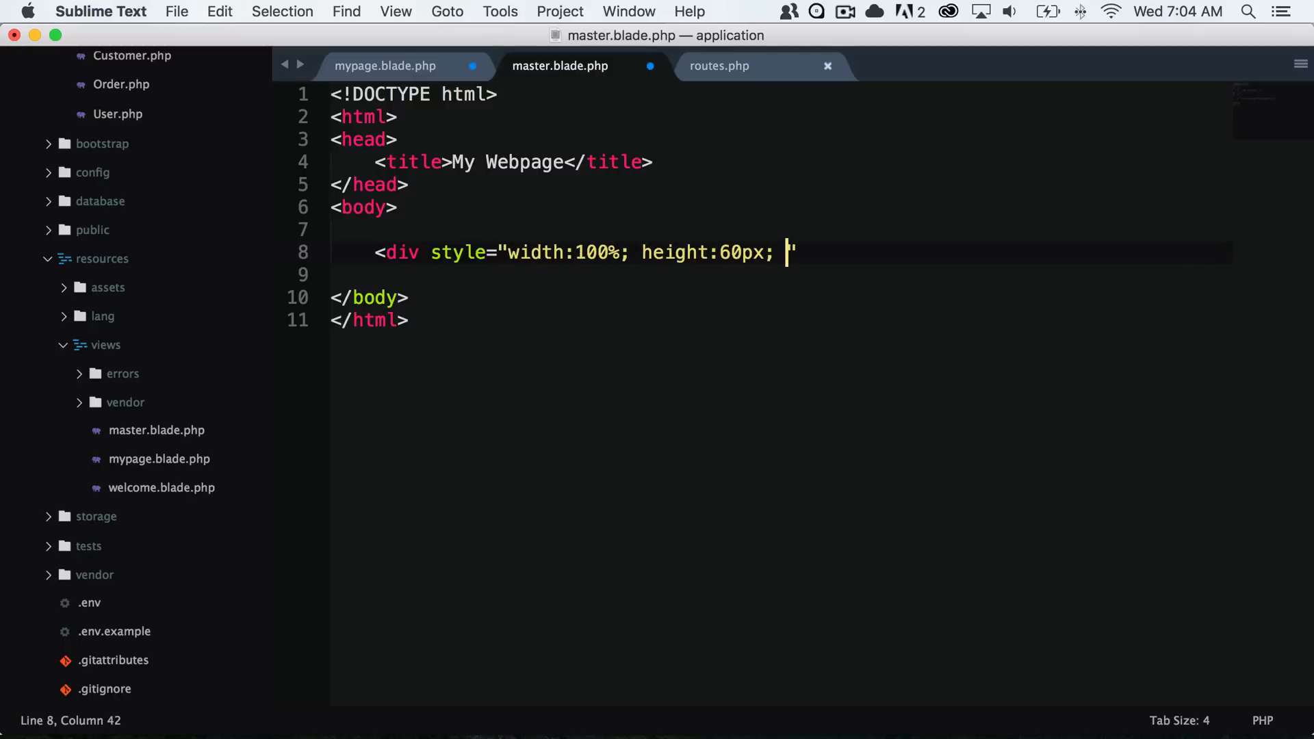
type("background:")
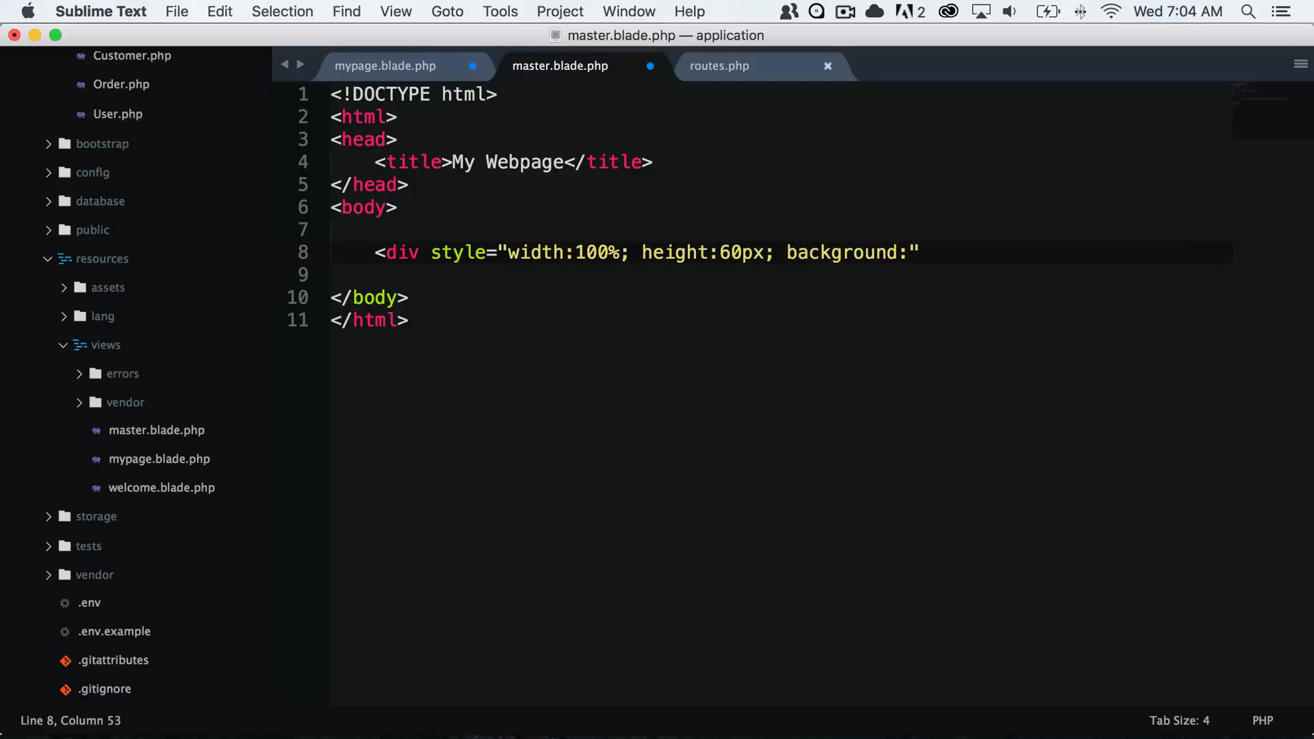
type("#333;")
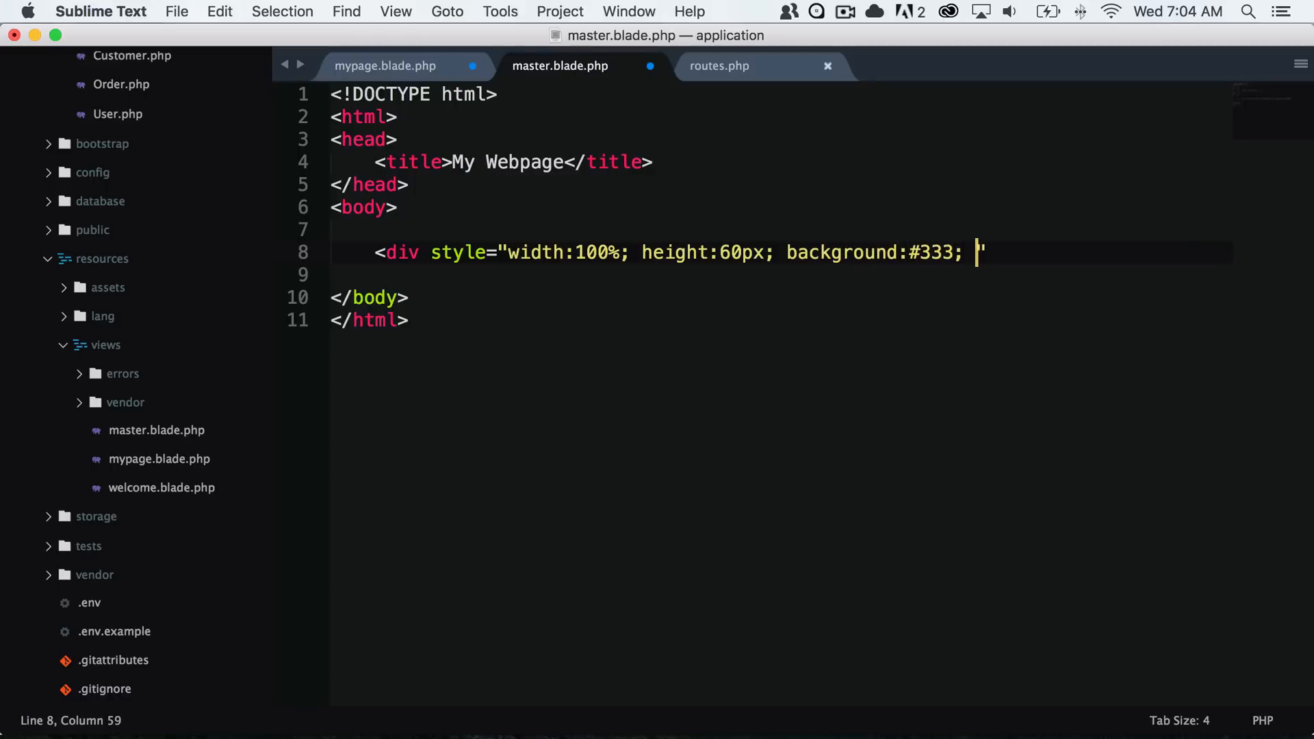
type("display:block")
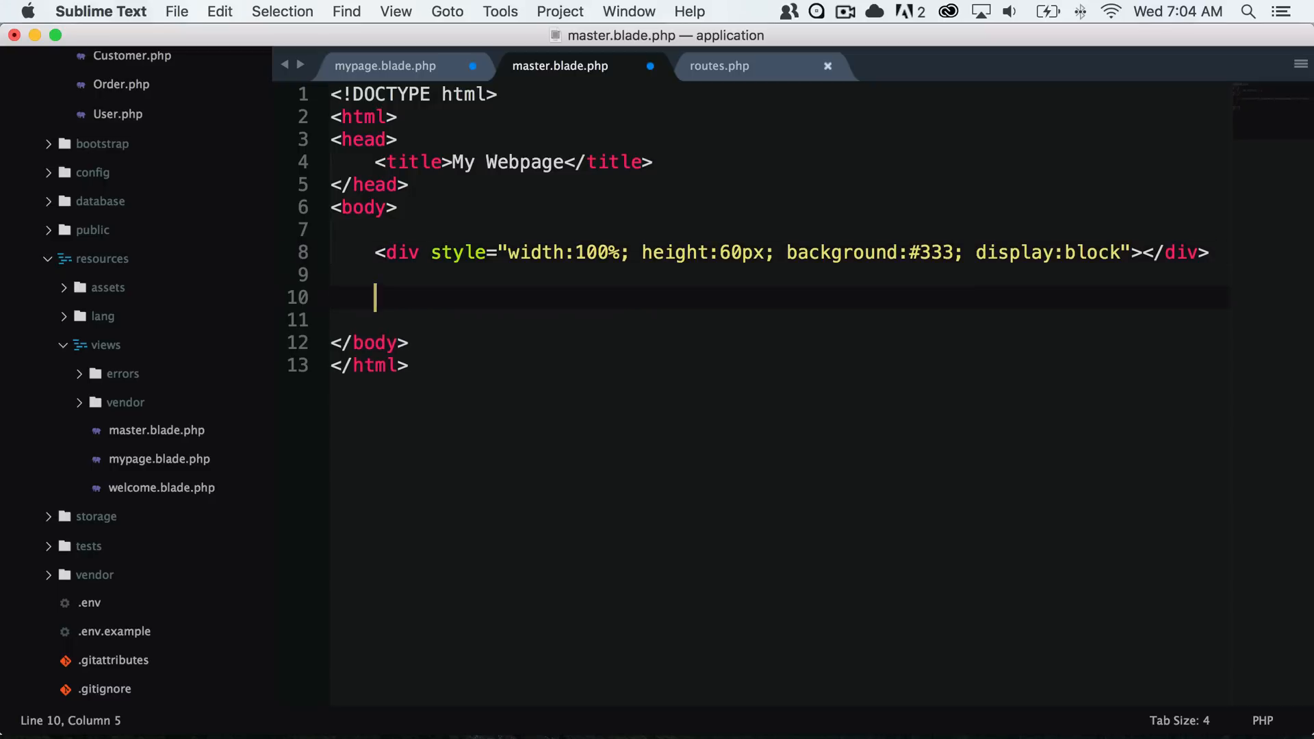
mouse_move(717, 347)
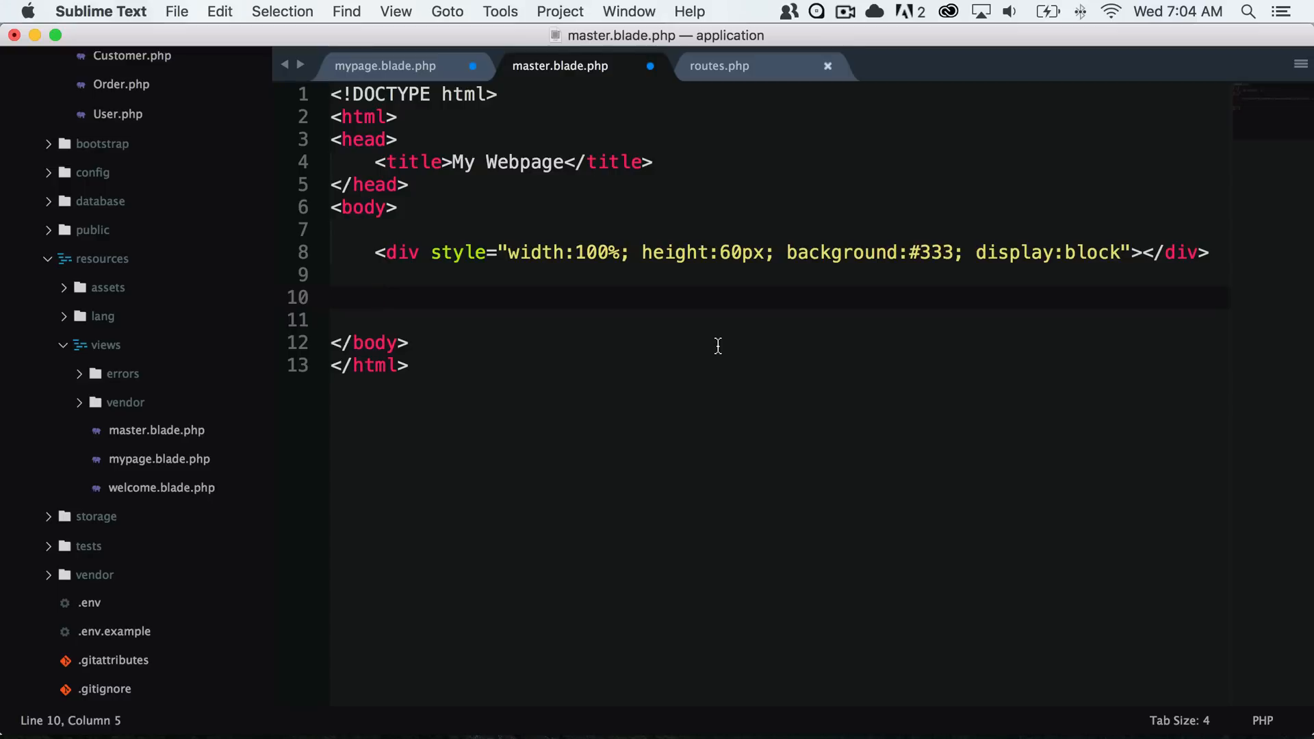
type("@yield('main_c")
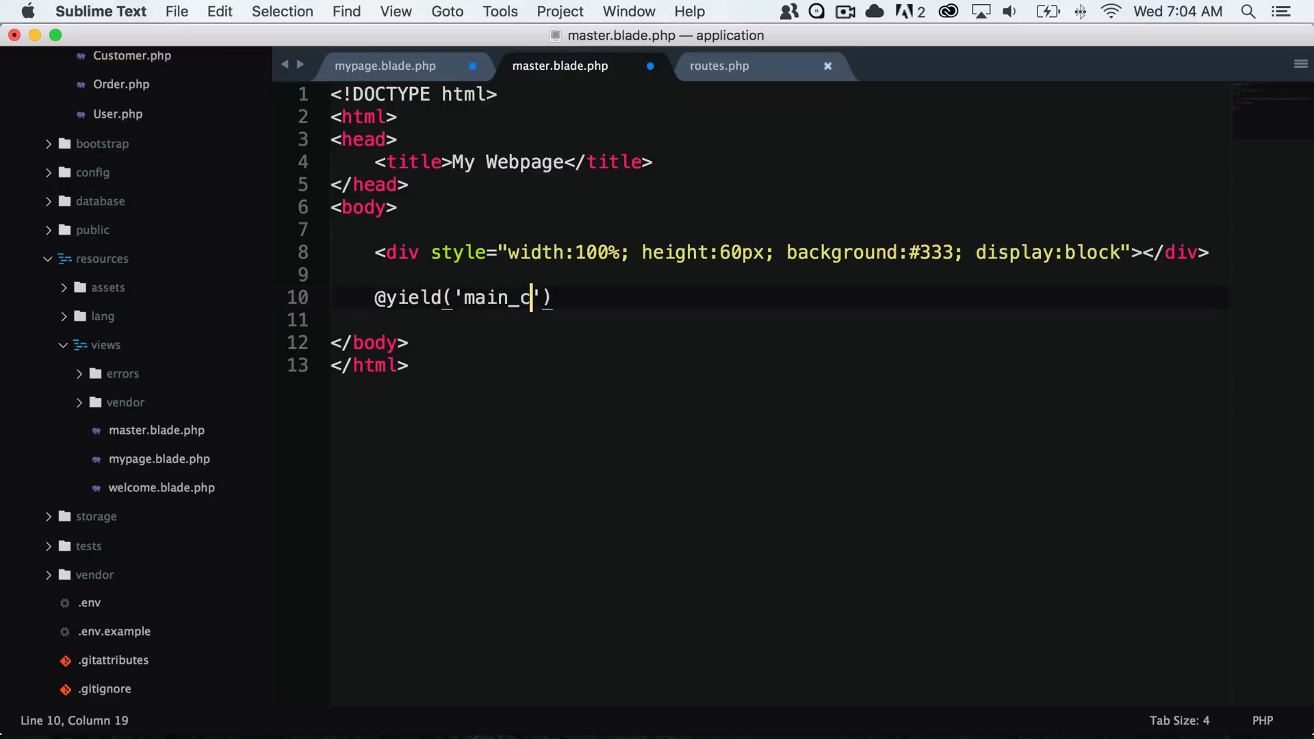
type("ontent');")
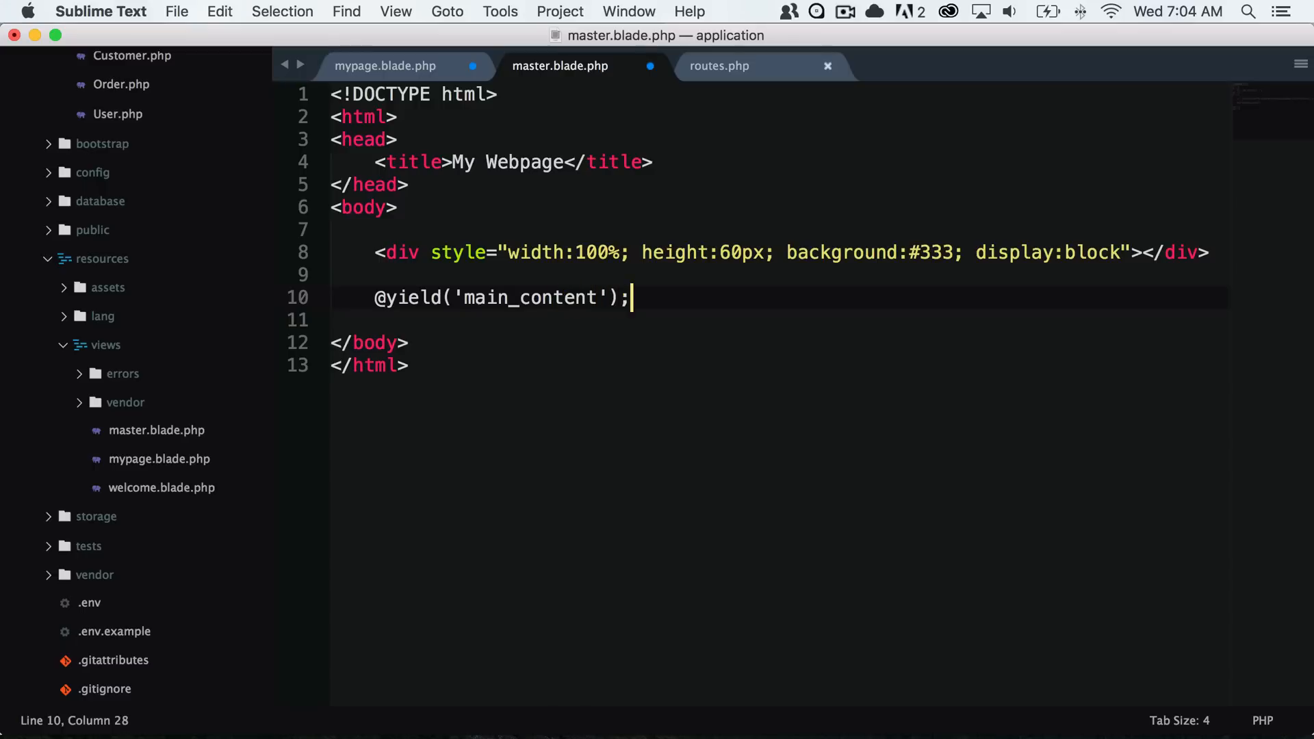
key("Backspace")
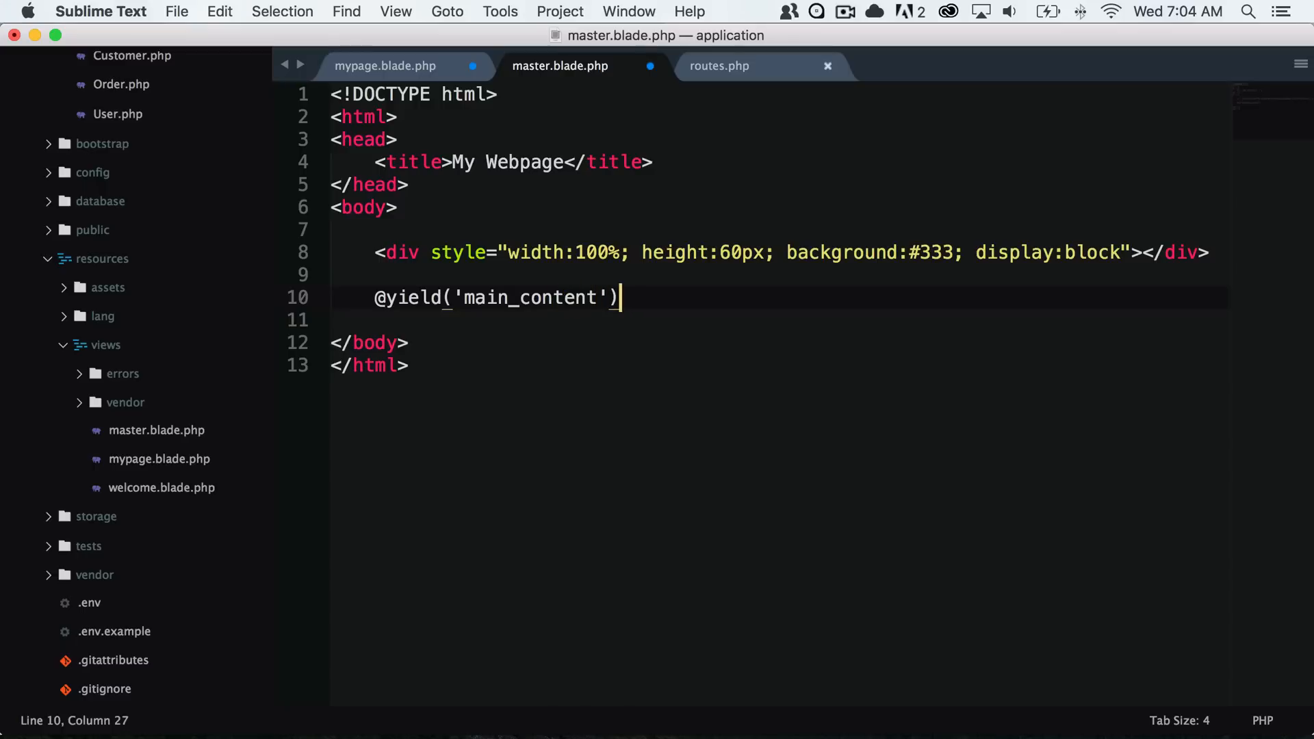
left_click(385, 65)
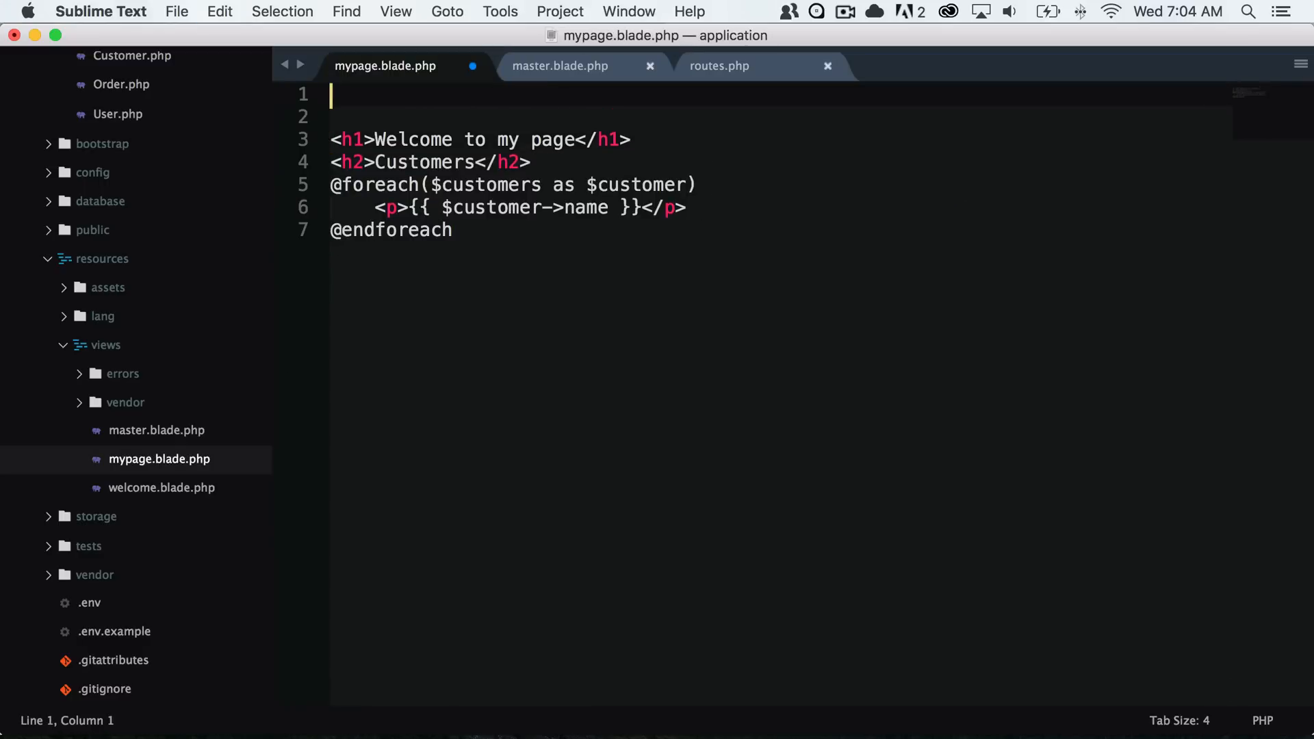
type("@entend")
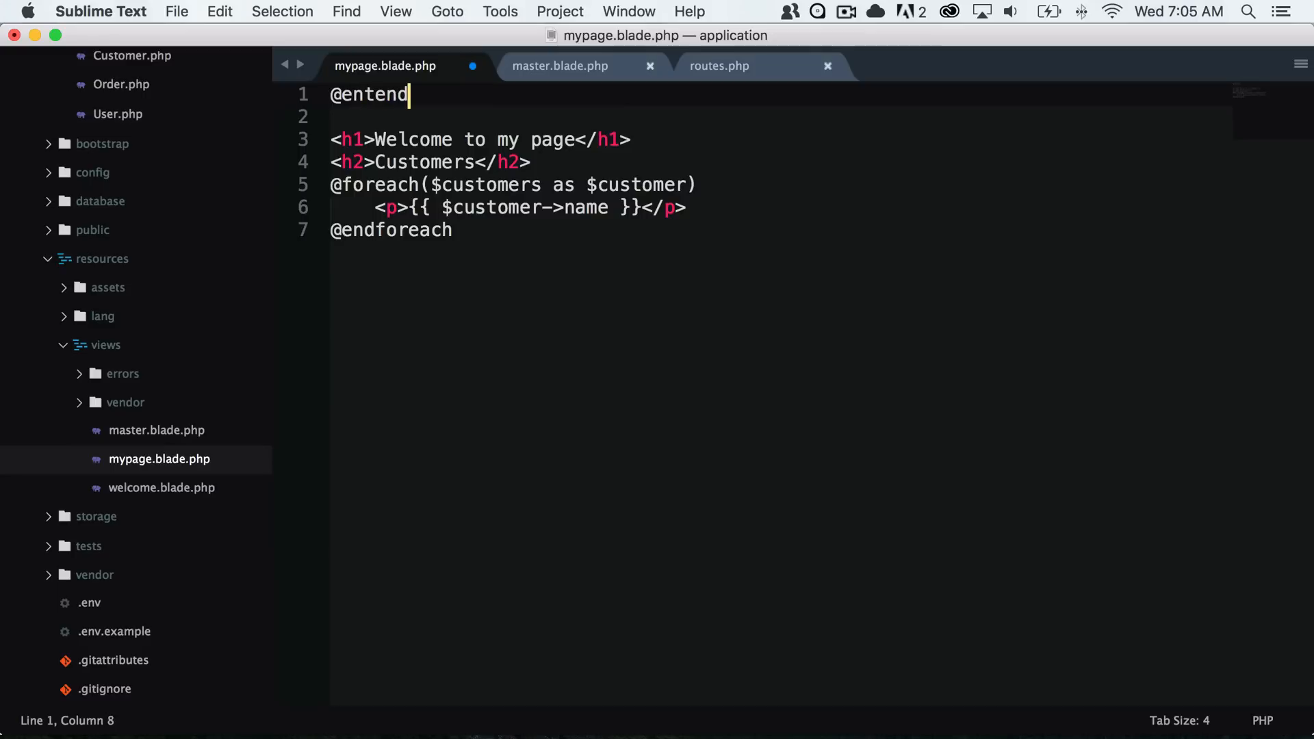
type("s('master')")
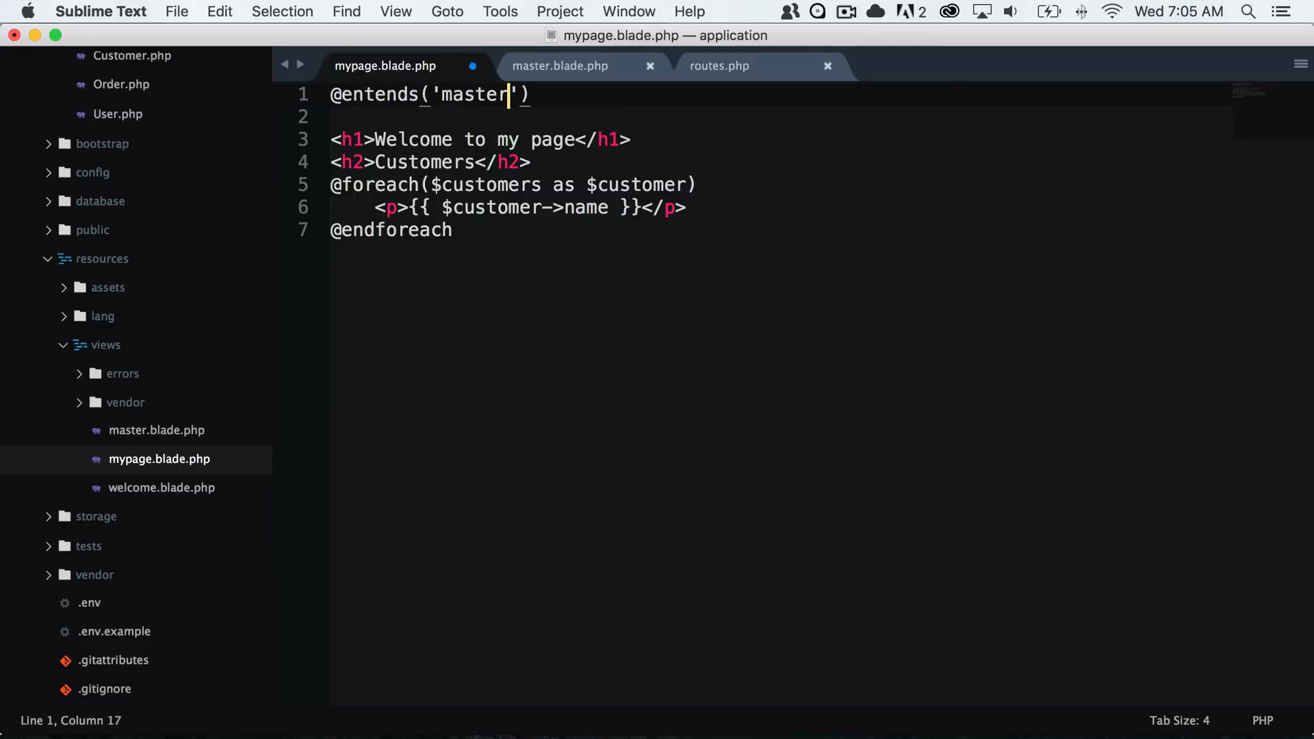
key("Enter")
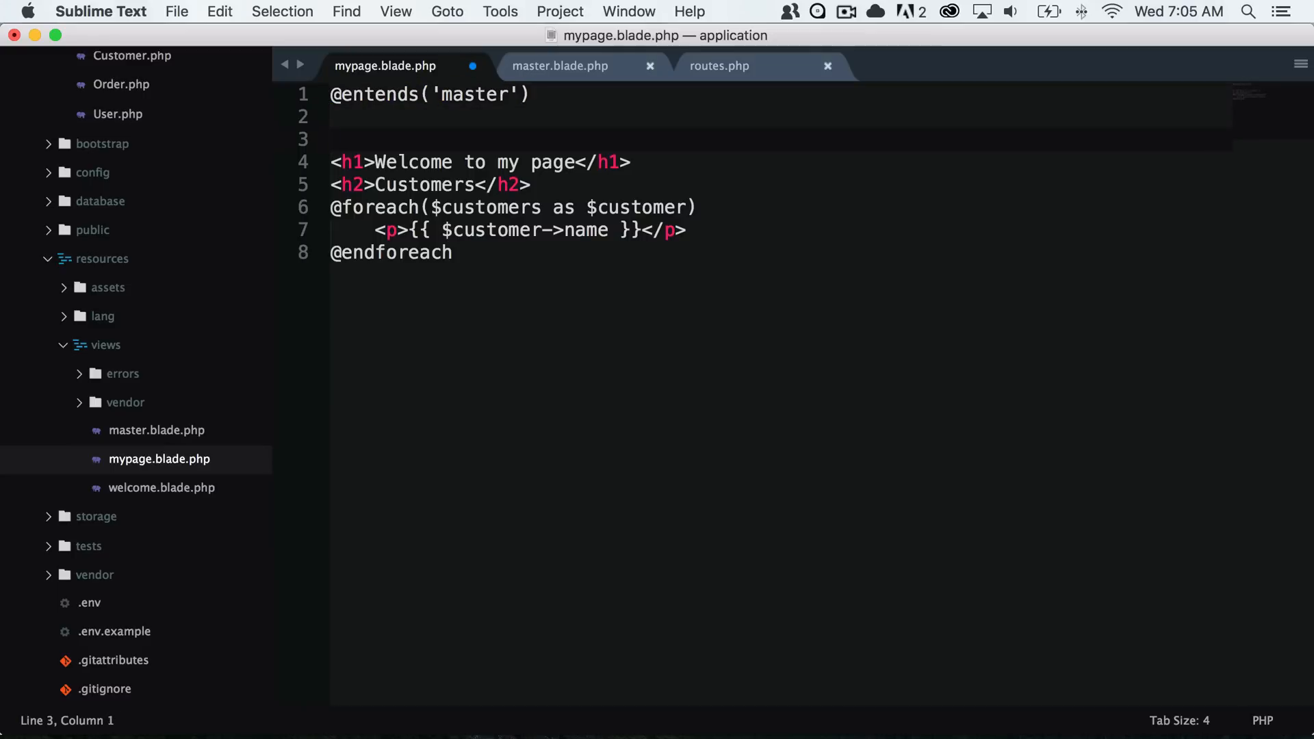
type("@section('main_conten")
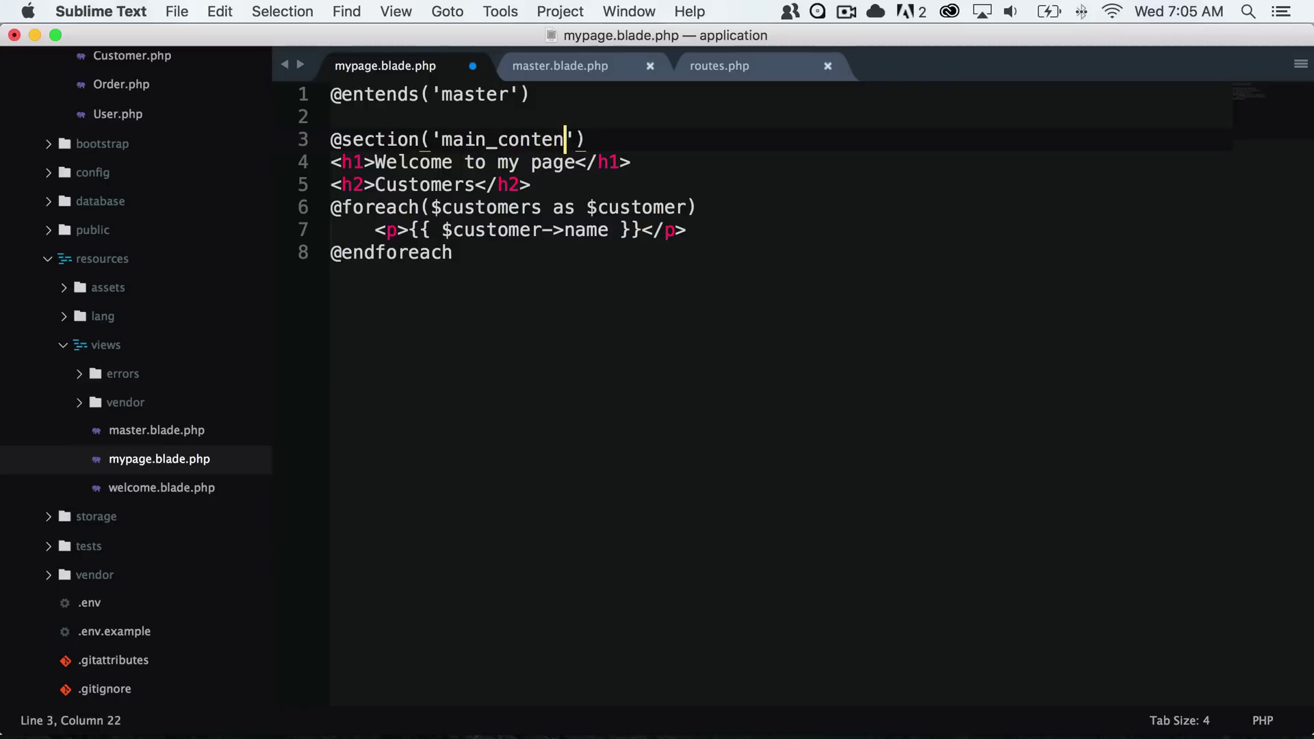
type("t")
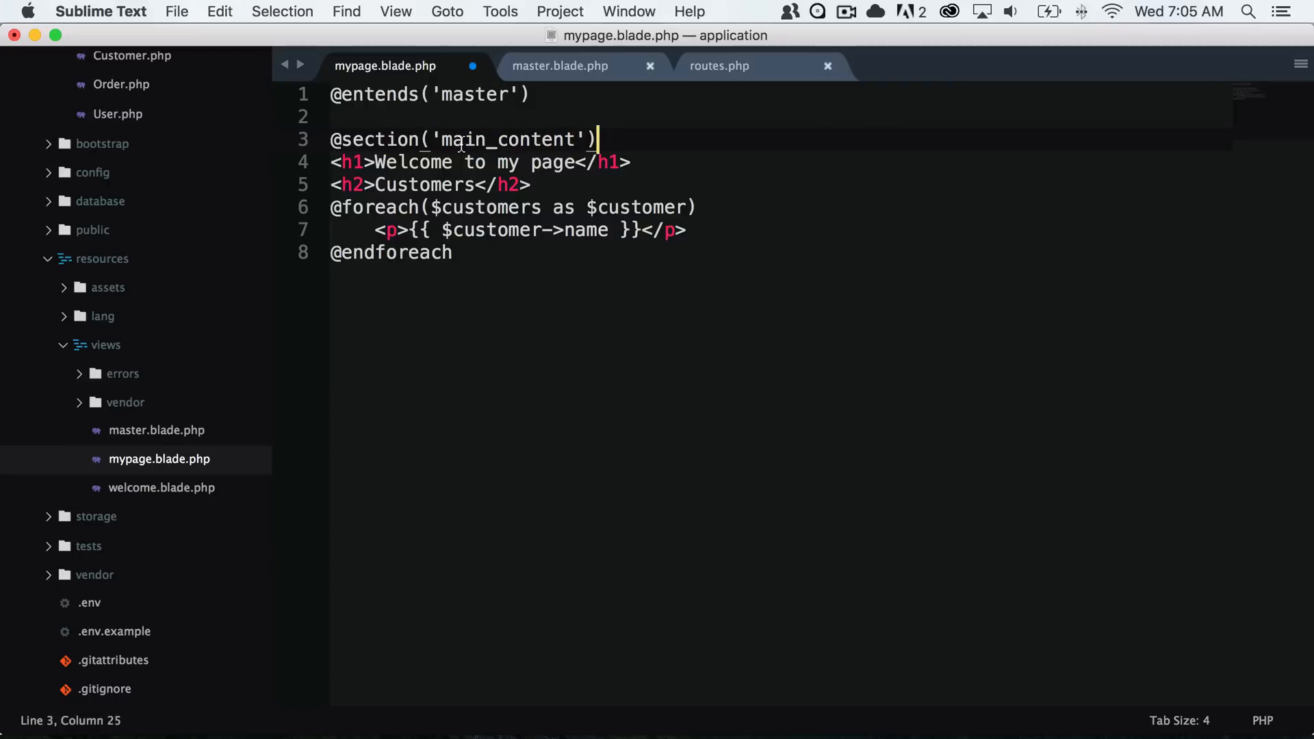
left_click_drag(331, 163, 453, 252)
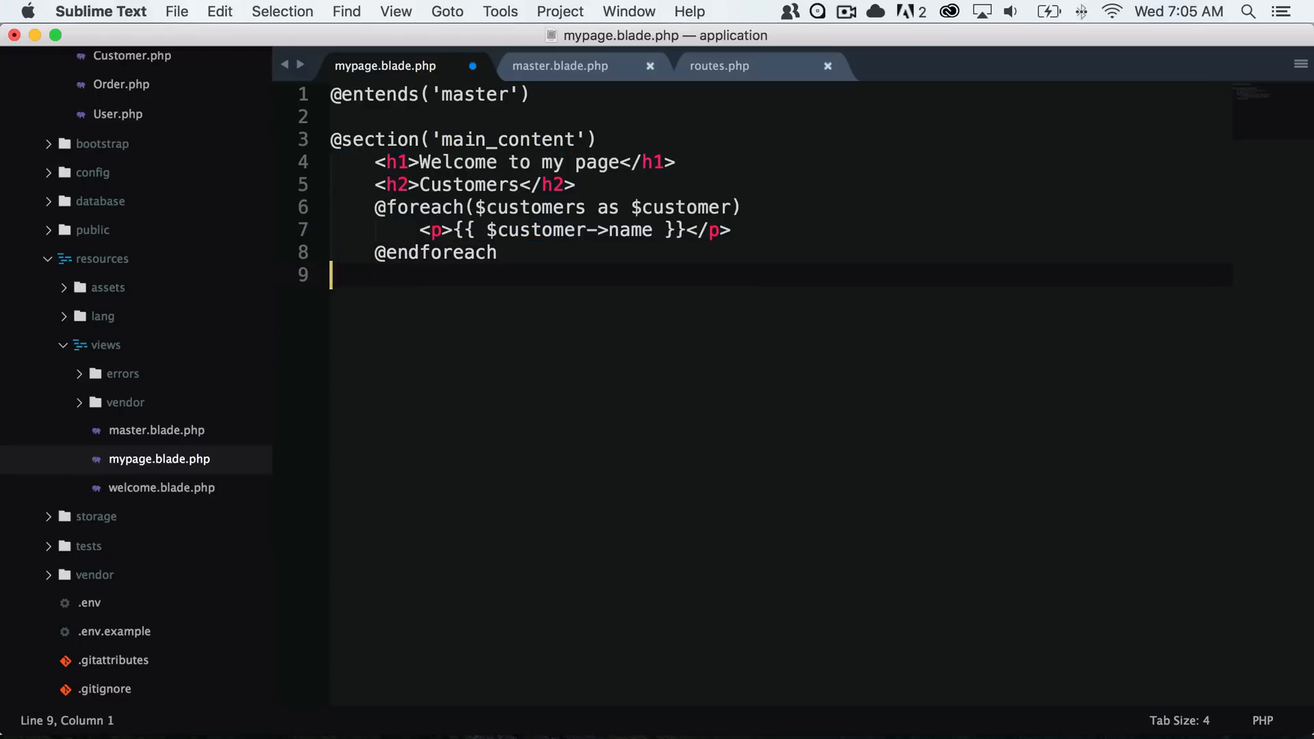
type("@stop")
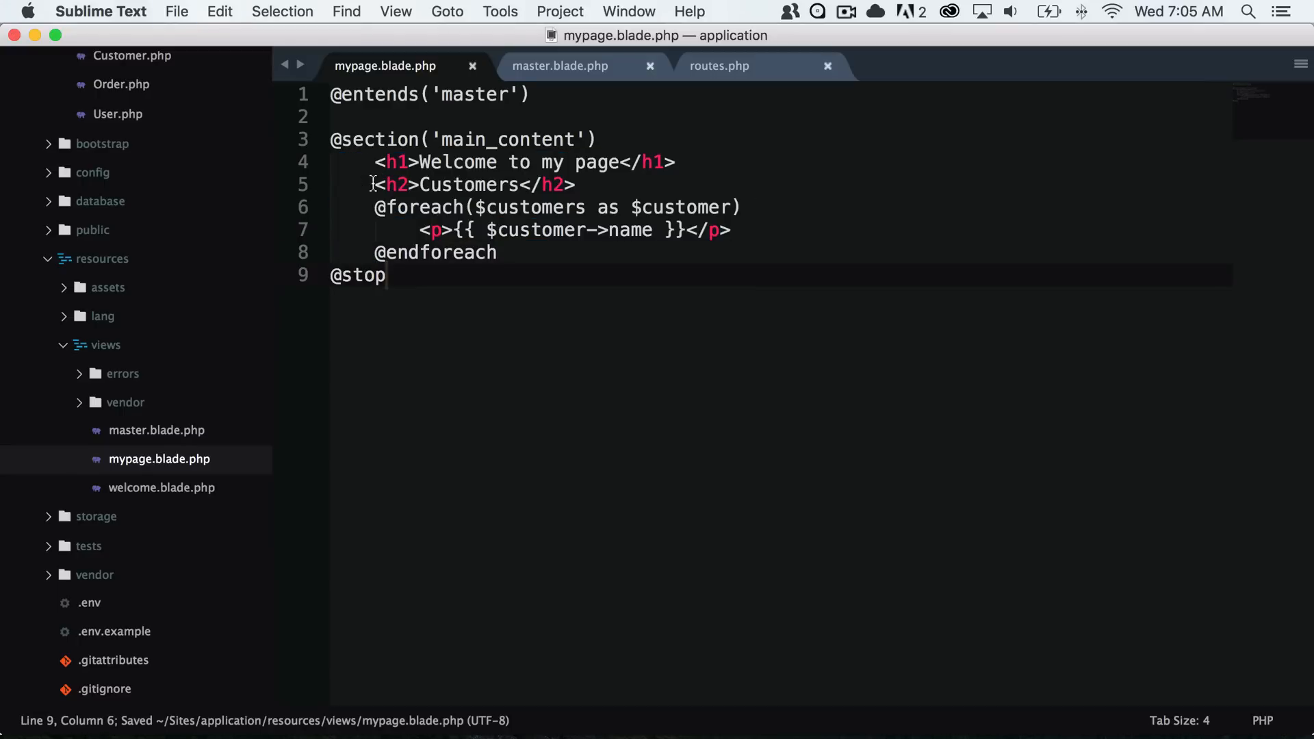
left_click(561, 65)
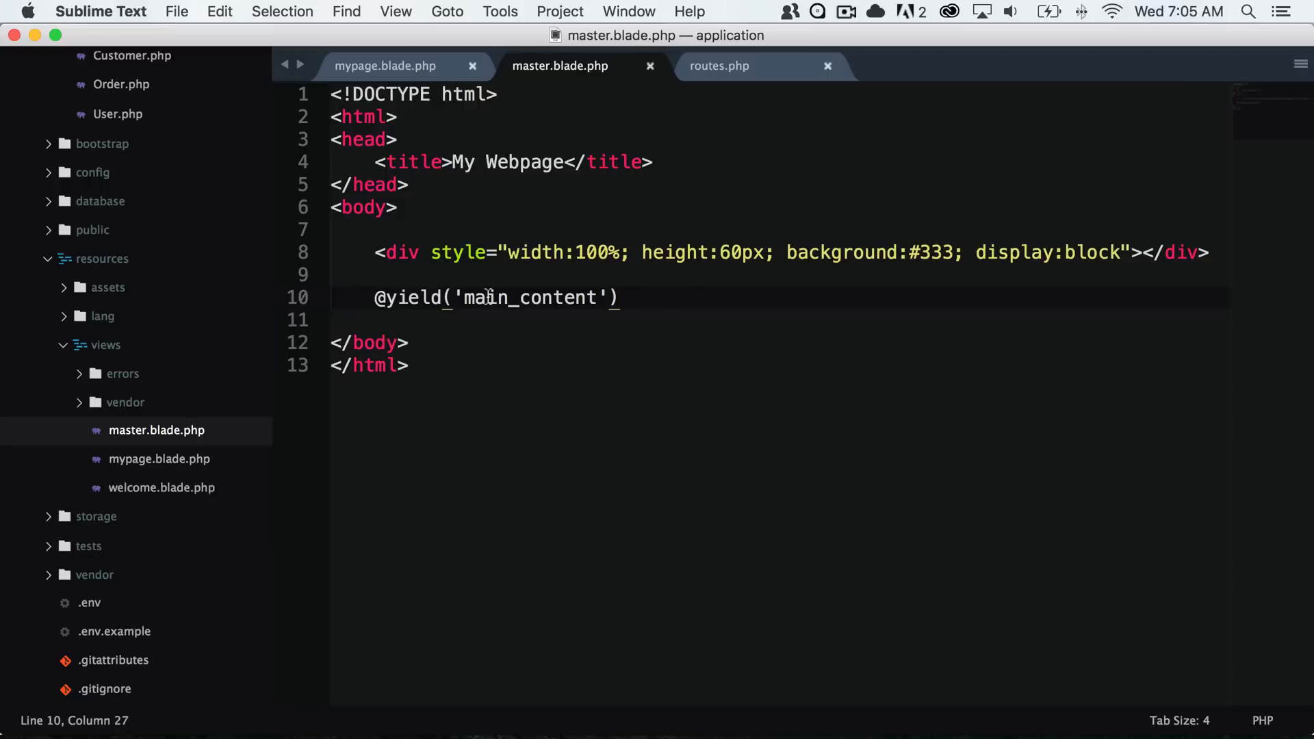
- Correct 'entends' to 'extends' in mypage.blade.php, comparing against master.blade.php
left_click(386, 66)
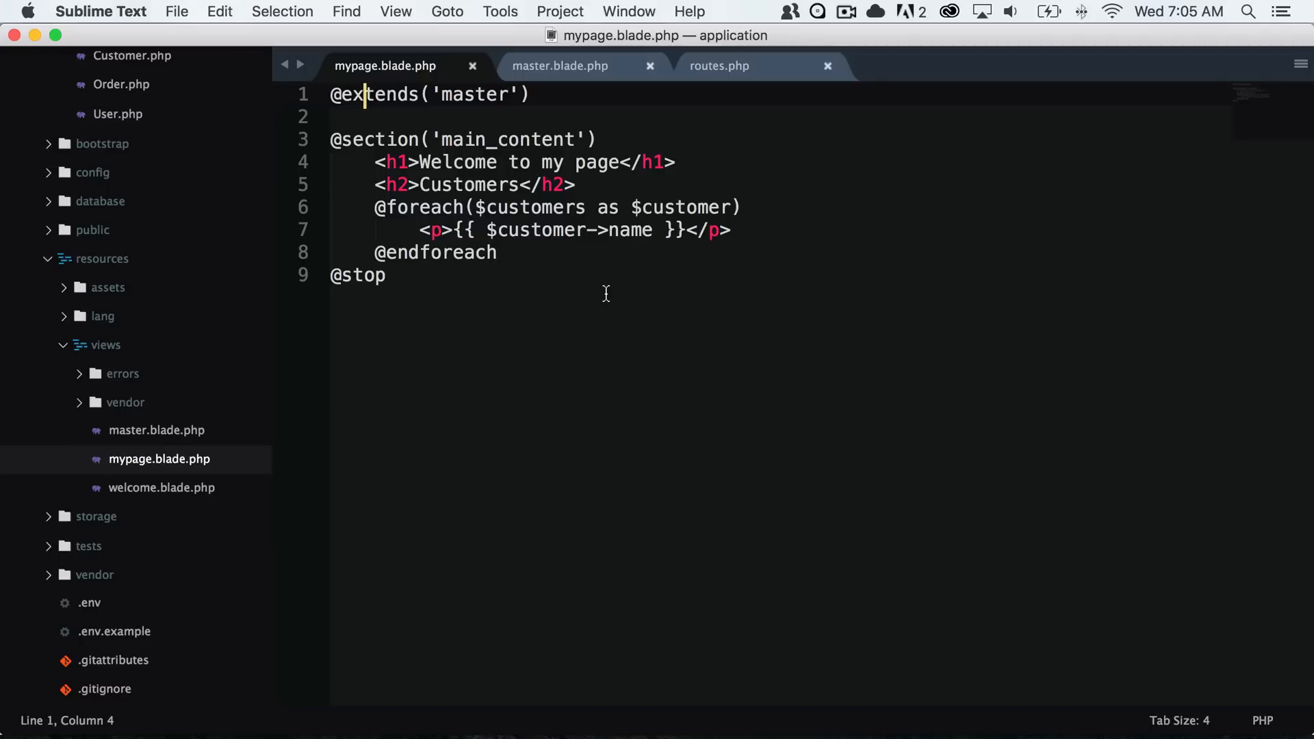
left_click(561, 65)
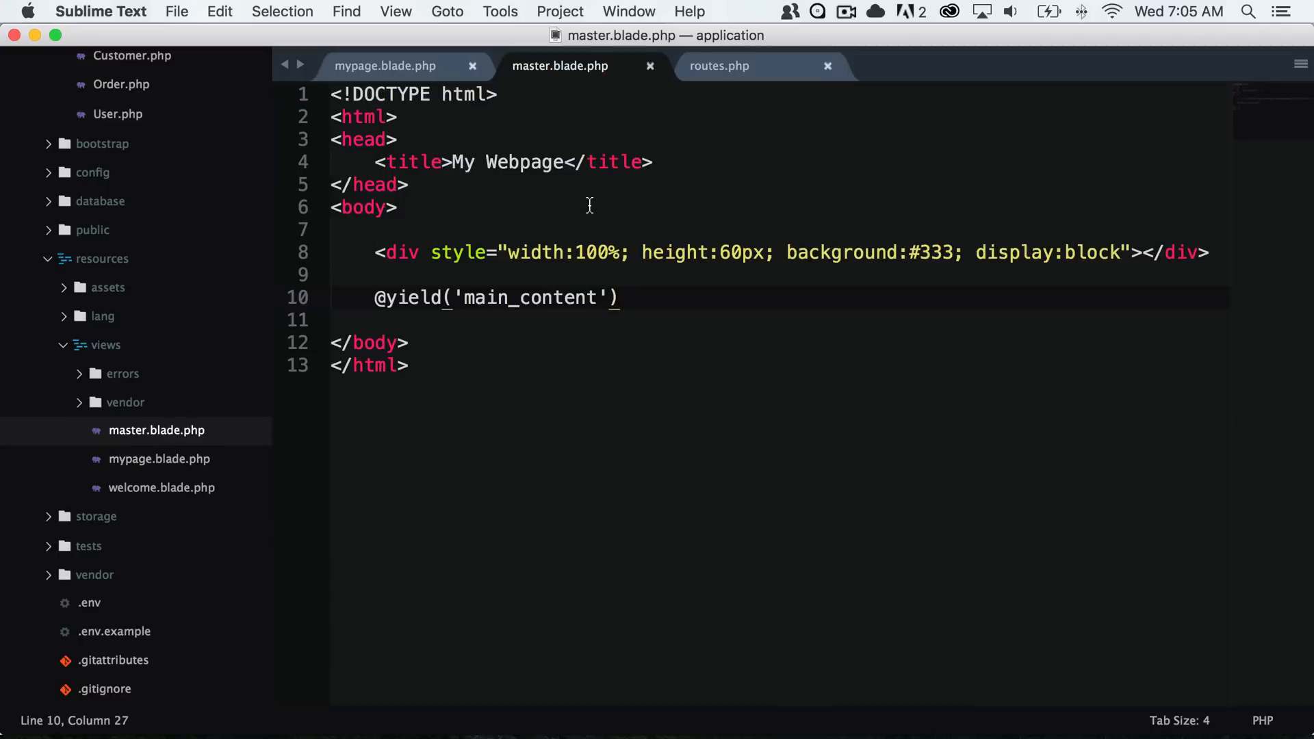
left_click(386, 66)
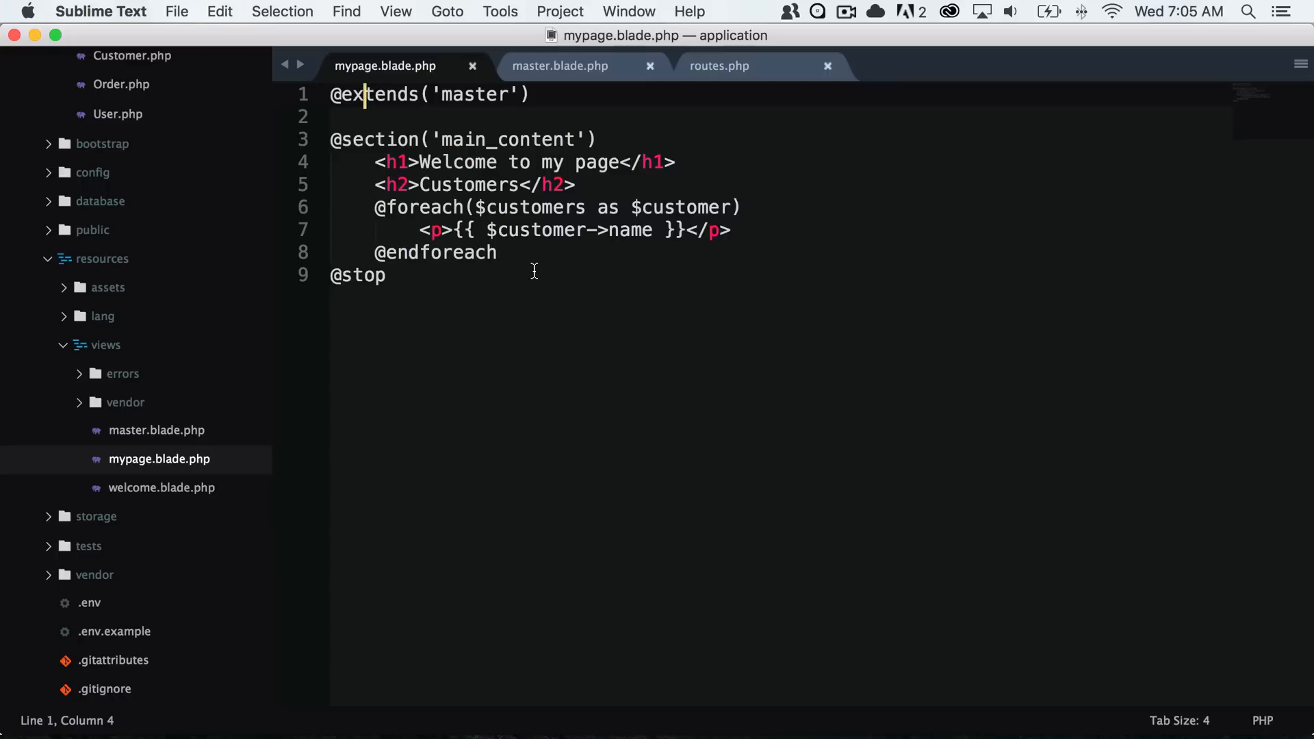
mouse_move(580, 271)
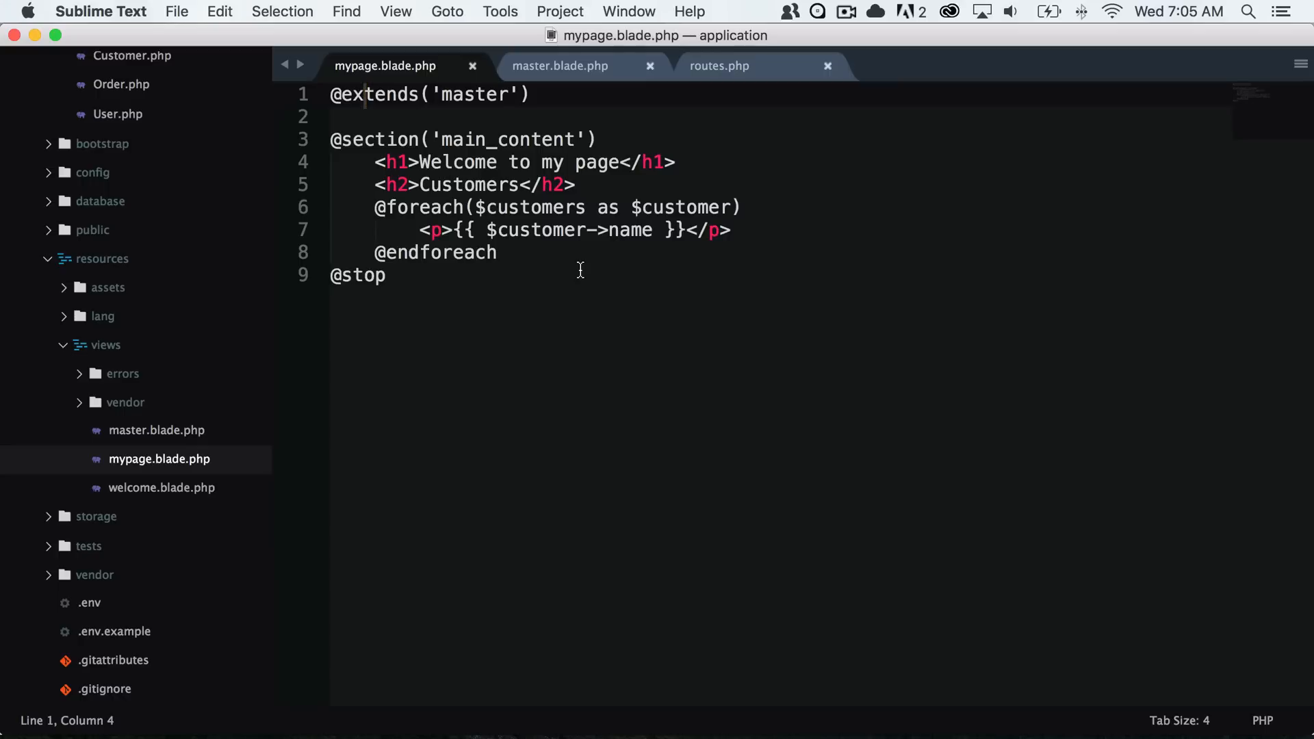